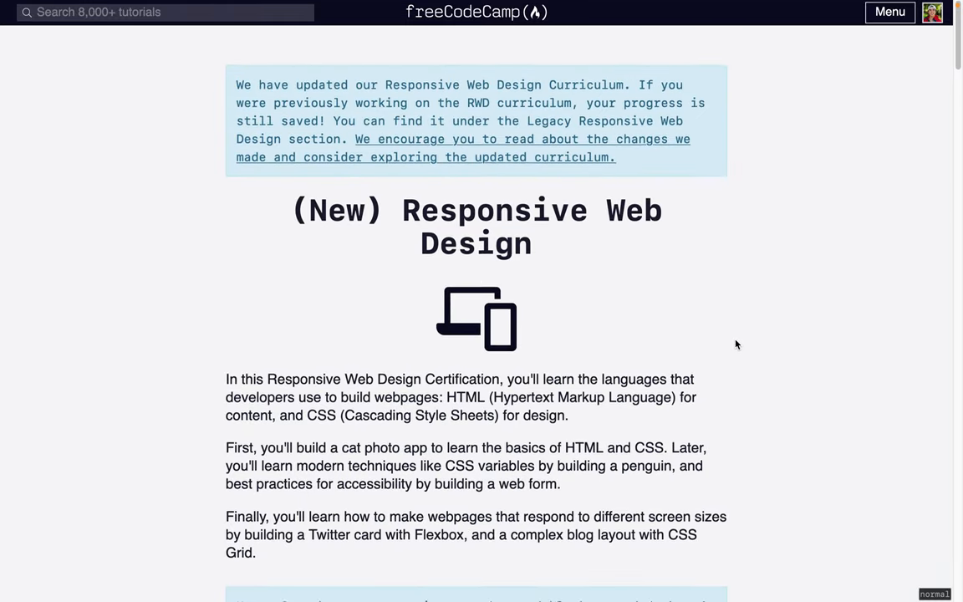
Scroll the Responsive Web Design curriculum down to the Cafe Menu course entry.
scroll("down", 3)
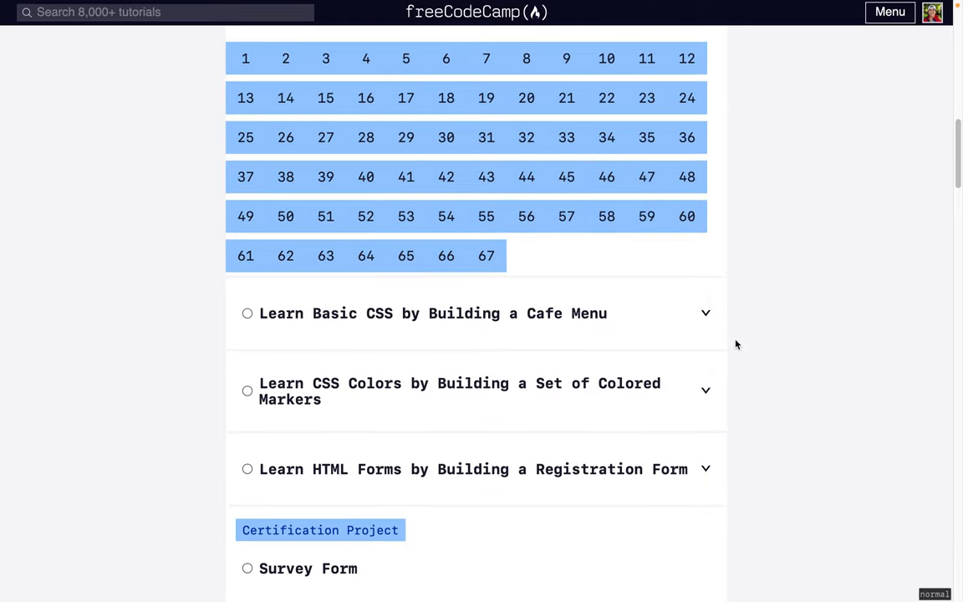
mouse_move(515, 321)
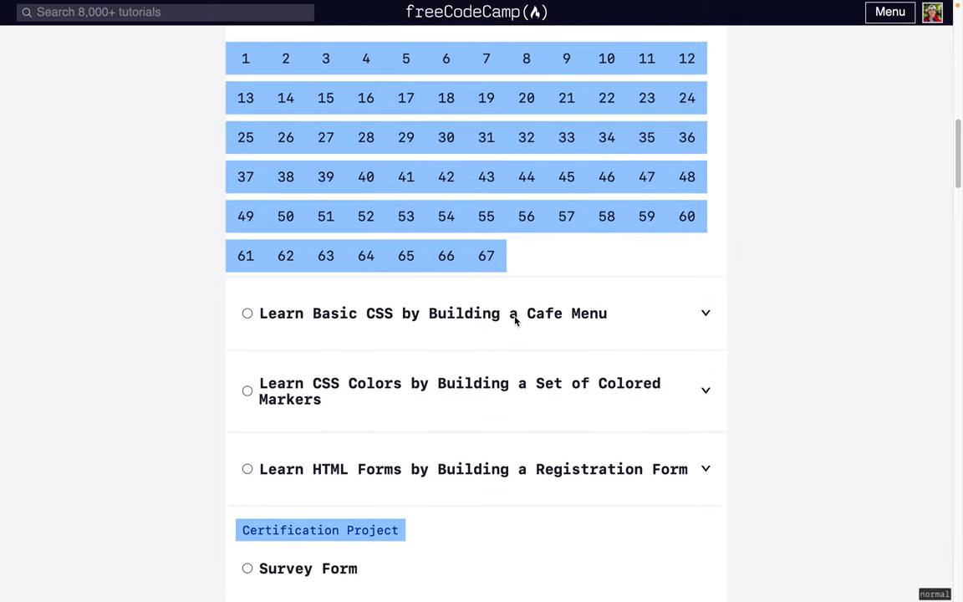
mouse_move(509, 326)
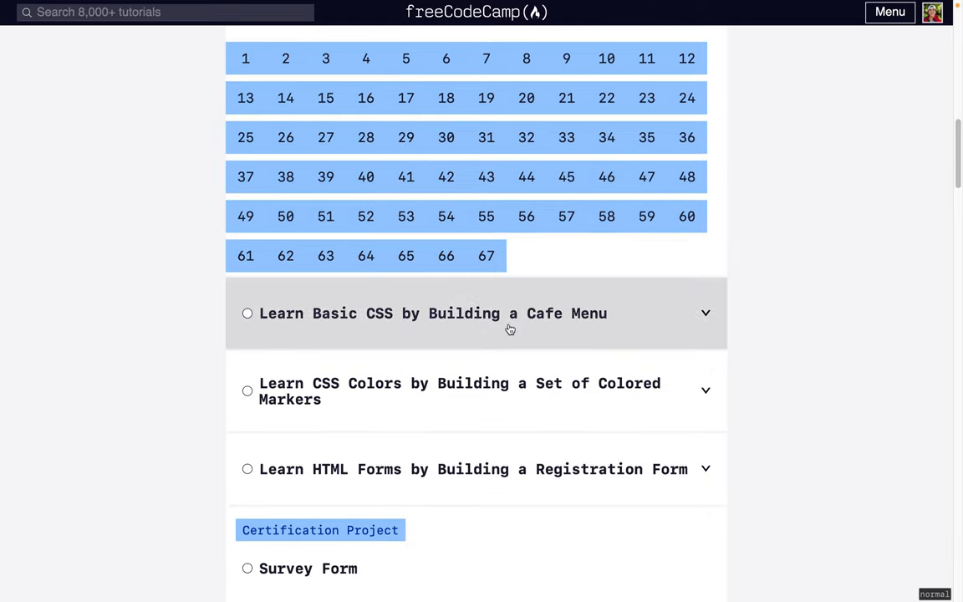
Open Learn Basic CSS by Building a Cafe Menu and scroll through its Camper Cafe preview.
left_click(434, 312)
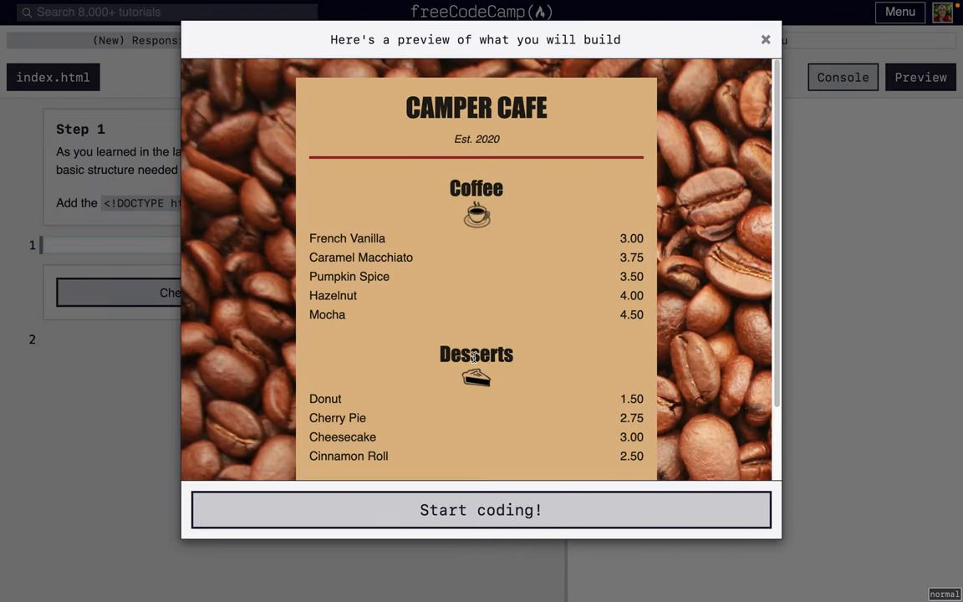
mouse_move(318, 122)
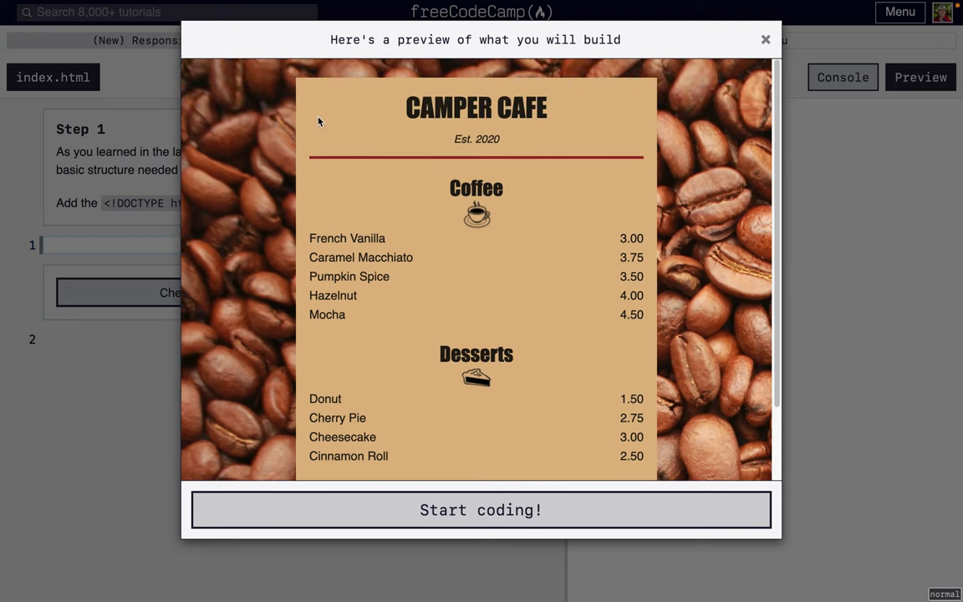
scroll("down", 3)
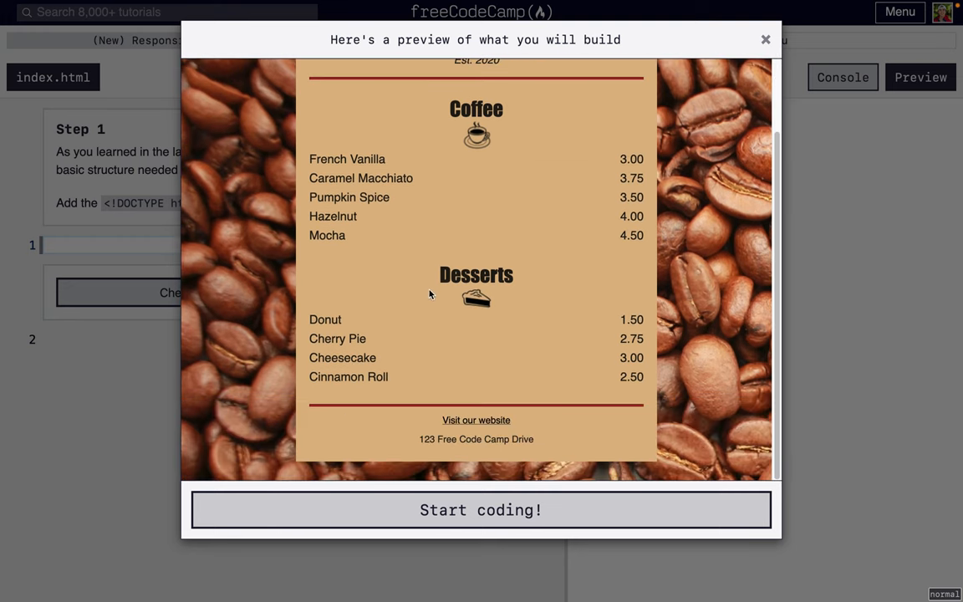
scroll("up", 3)
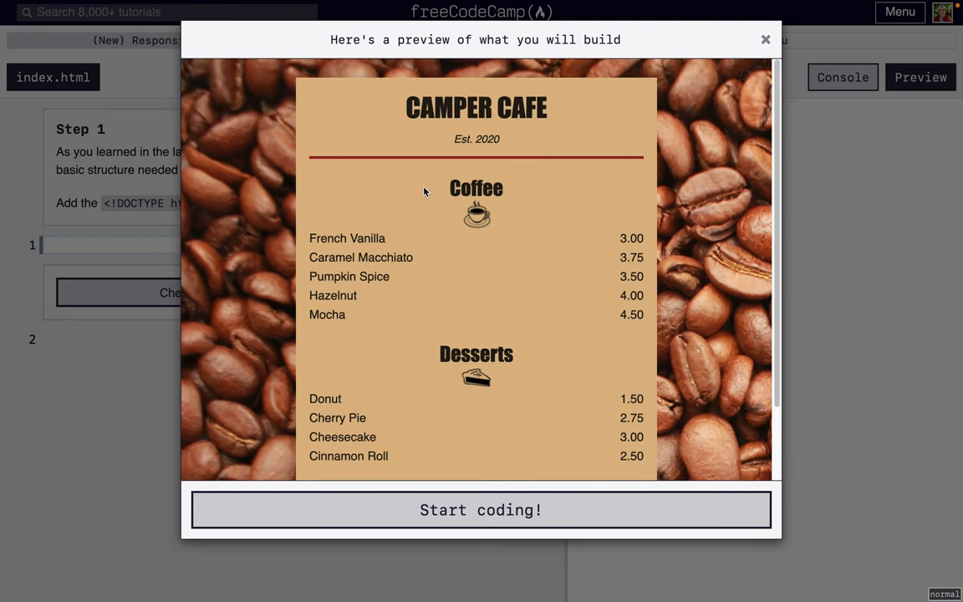
Start coding and enter <!DOCTYPE html> plus an opening and closing html element.
left_click(481, 509)
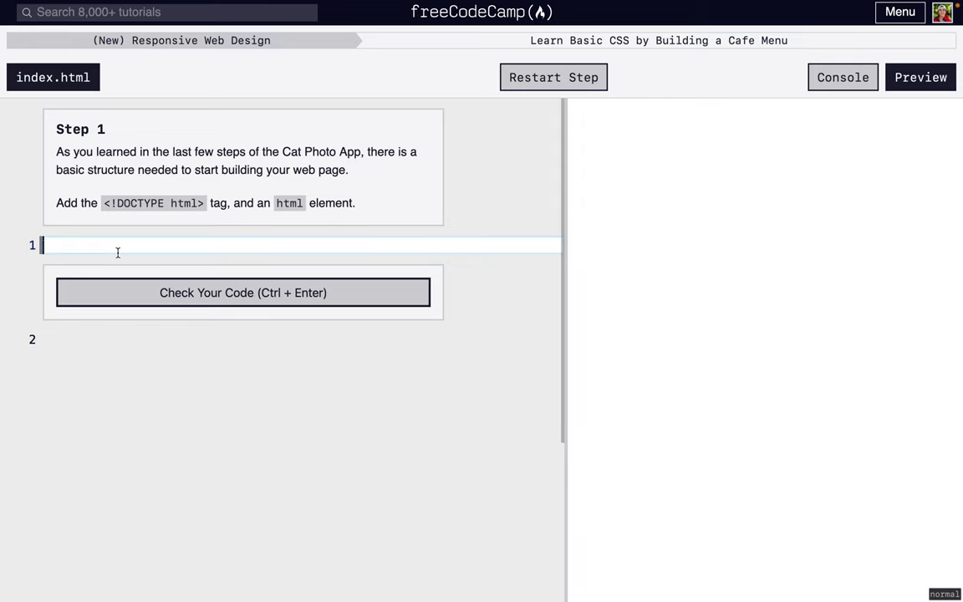
type("<!")
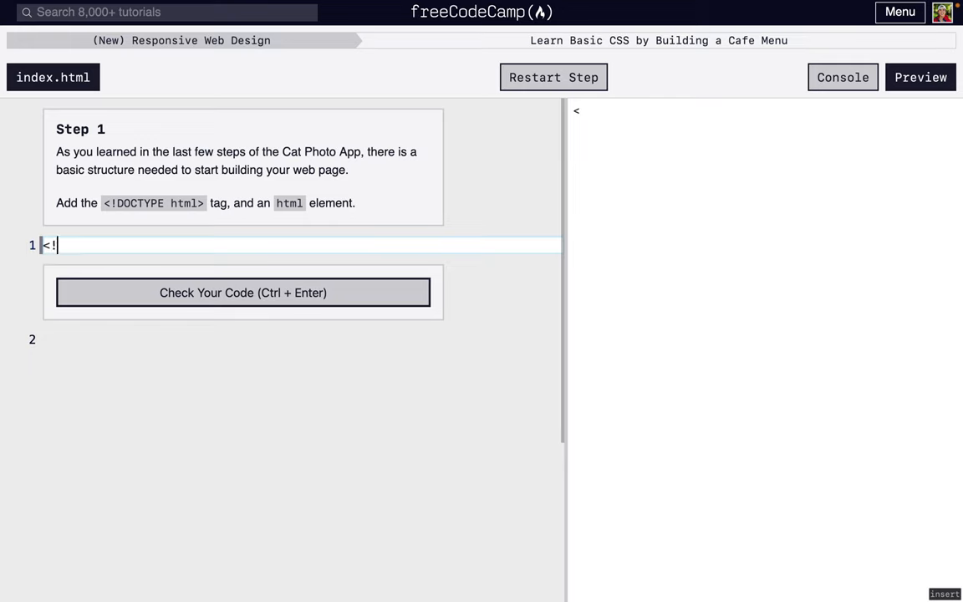
type("DOCTY")
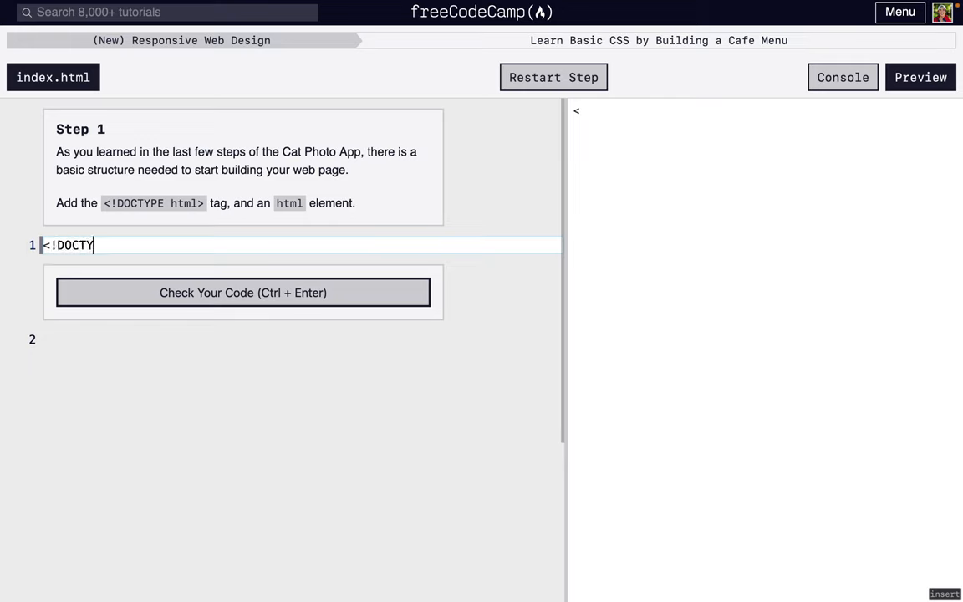
type("PE html")
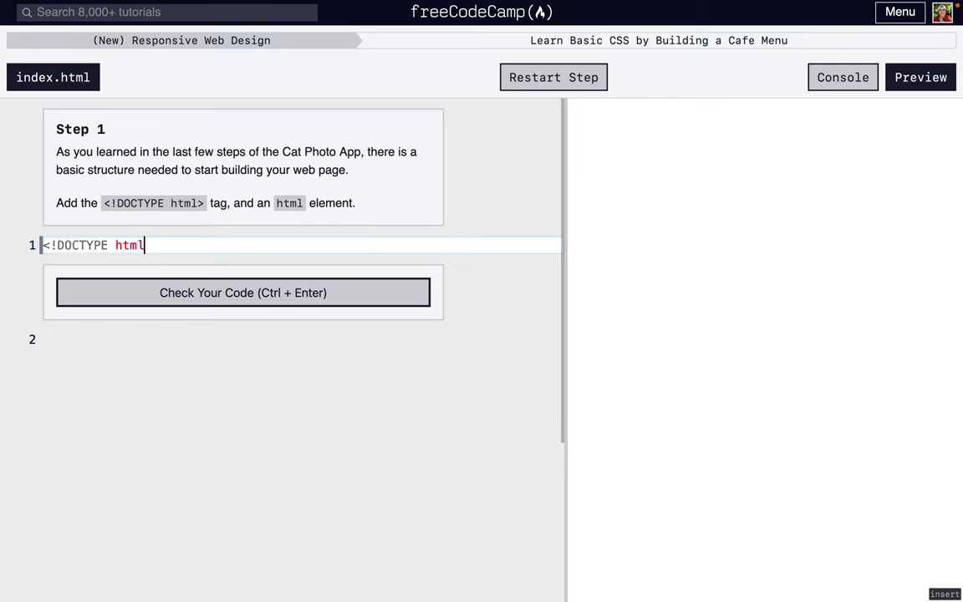
type(">")
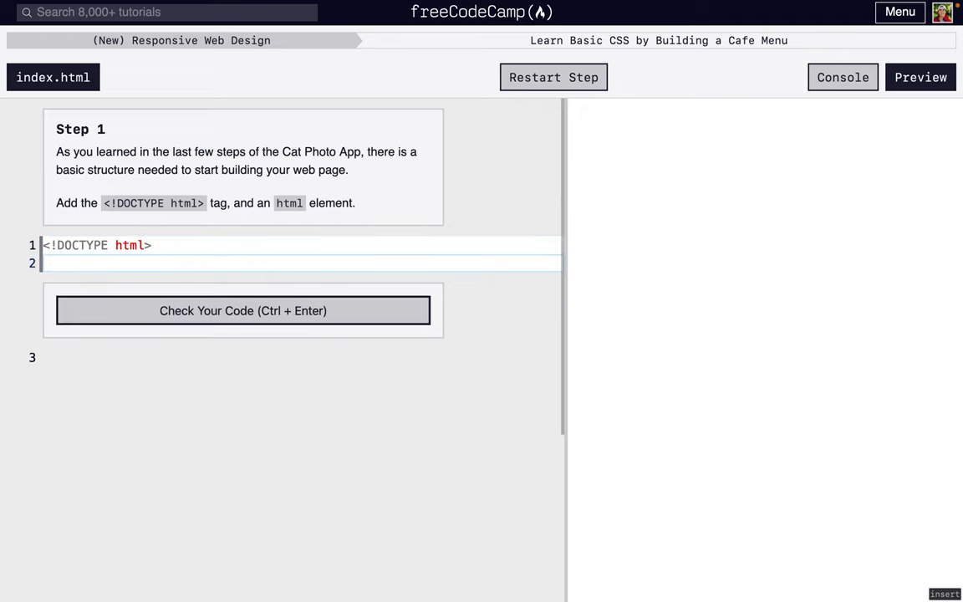
type("<ht")
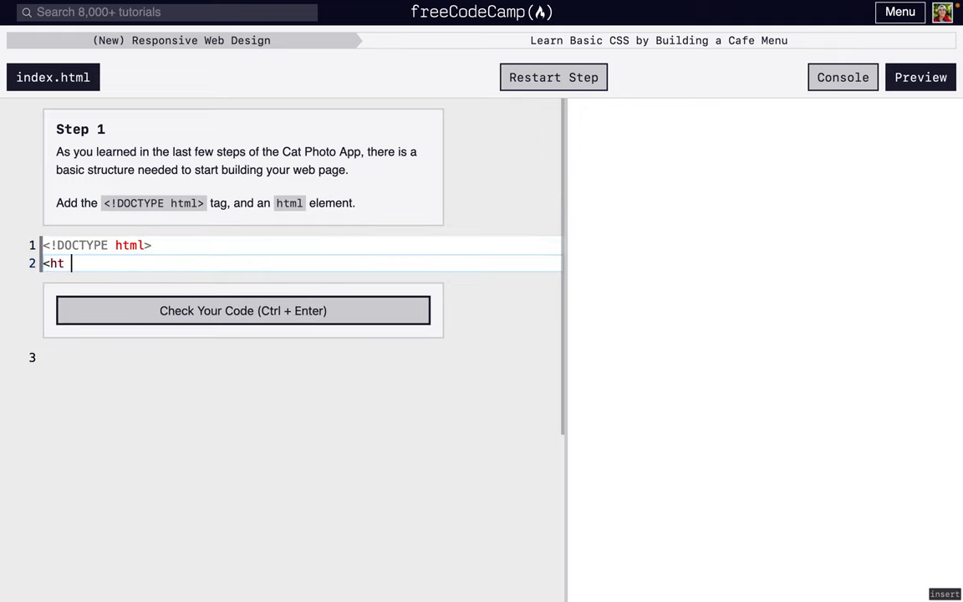
type("ml>")
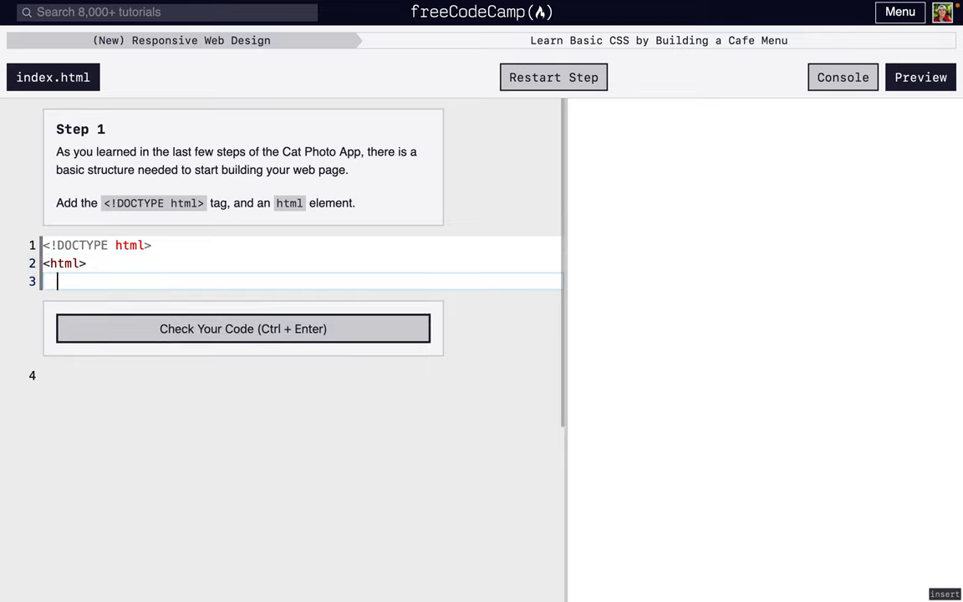
type("</html>")
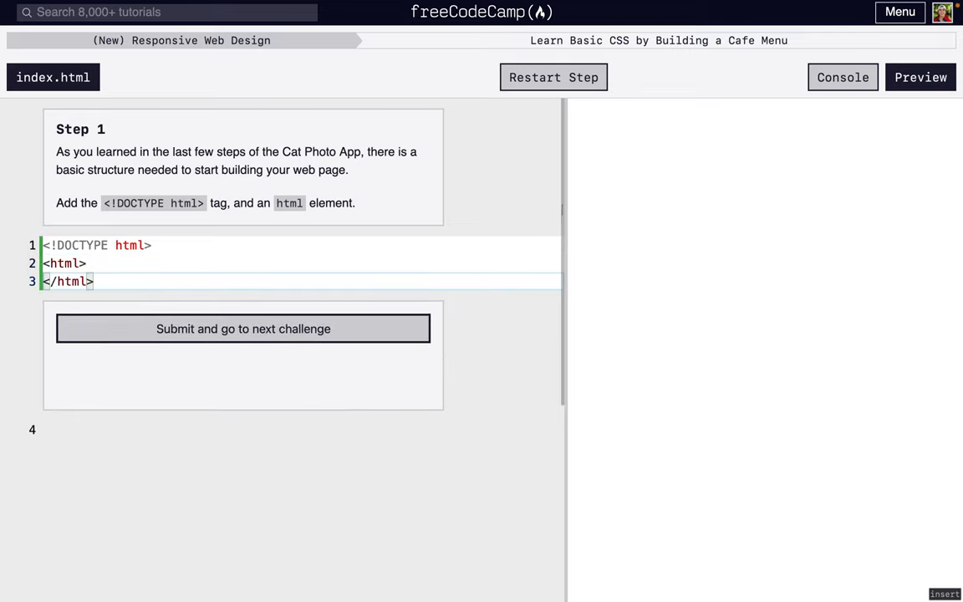
Submit Step 1, then add a head containing a 'Cafe Menu' title inside html.
left_click(243, 328)
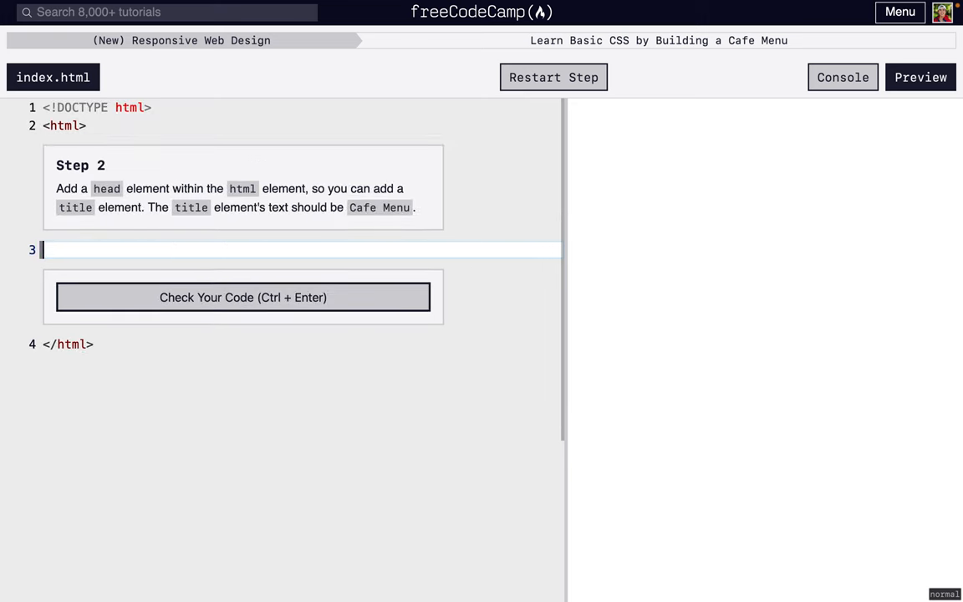
type("<ha")
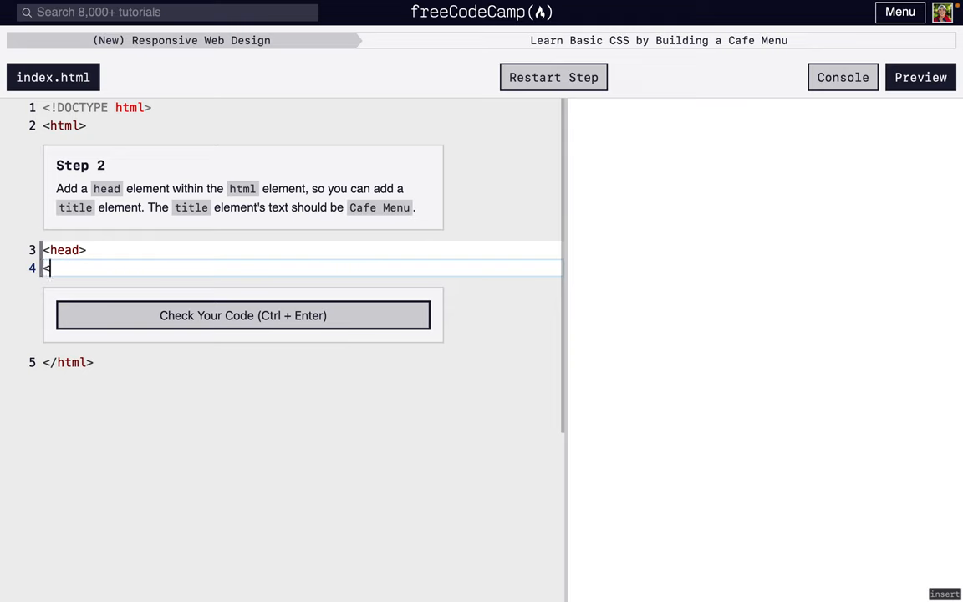
type("/head>")
type("<title></title>")
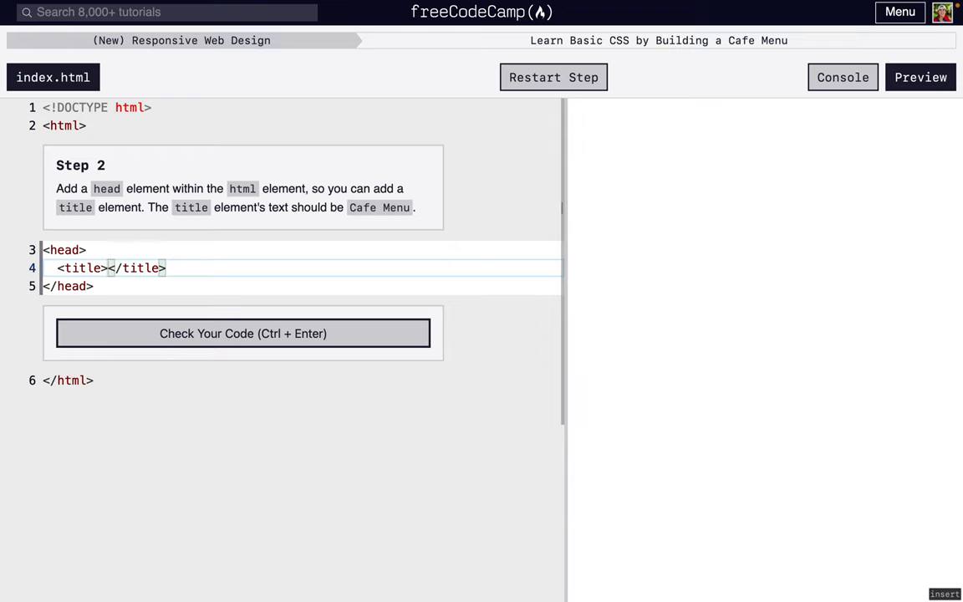
type("Cafe Menu")
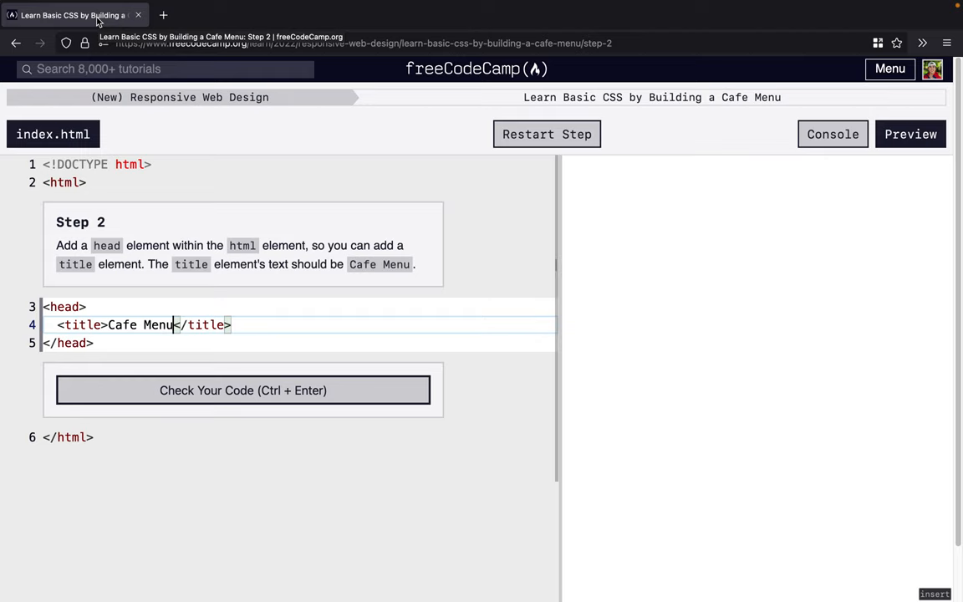
Restore full screen and run the tests on the Step 2 head and title code.
key("F11")
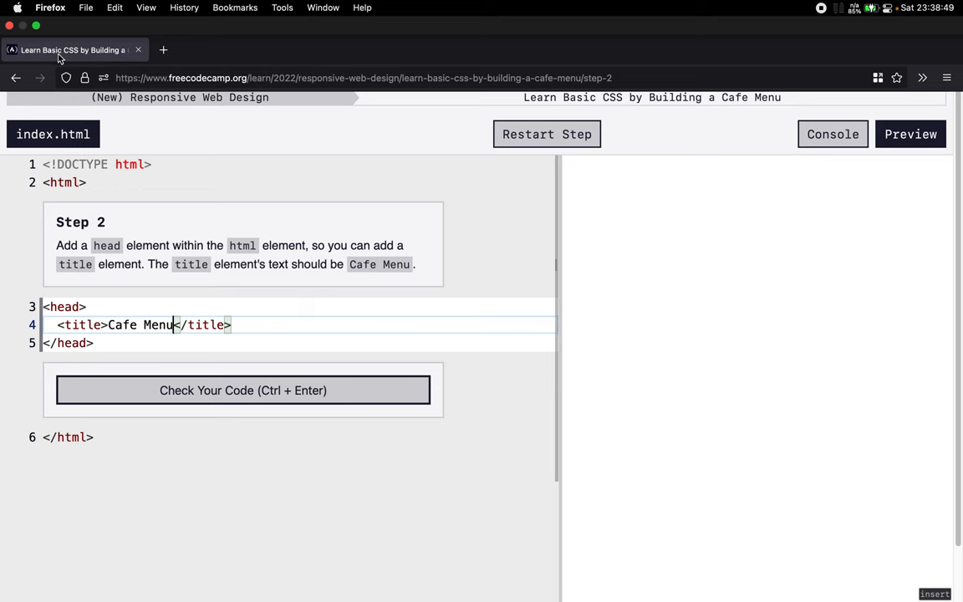
left_click(244, 390)
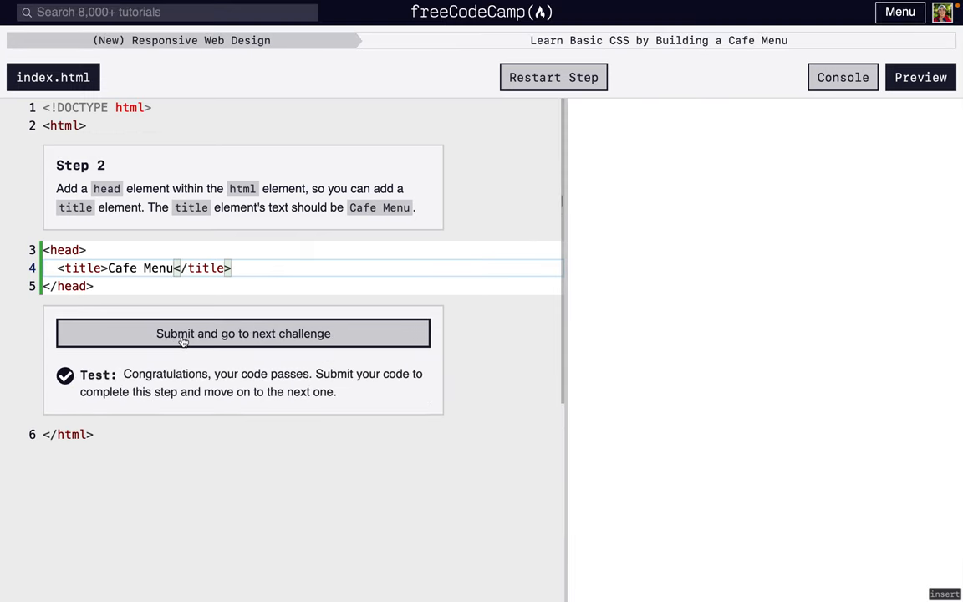
Submit Step 2, add <meta charset="utf-8"> inside head, and run the check.
left_click(243, 333)
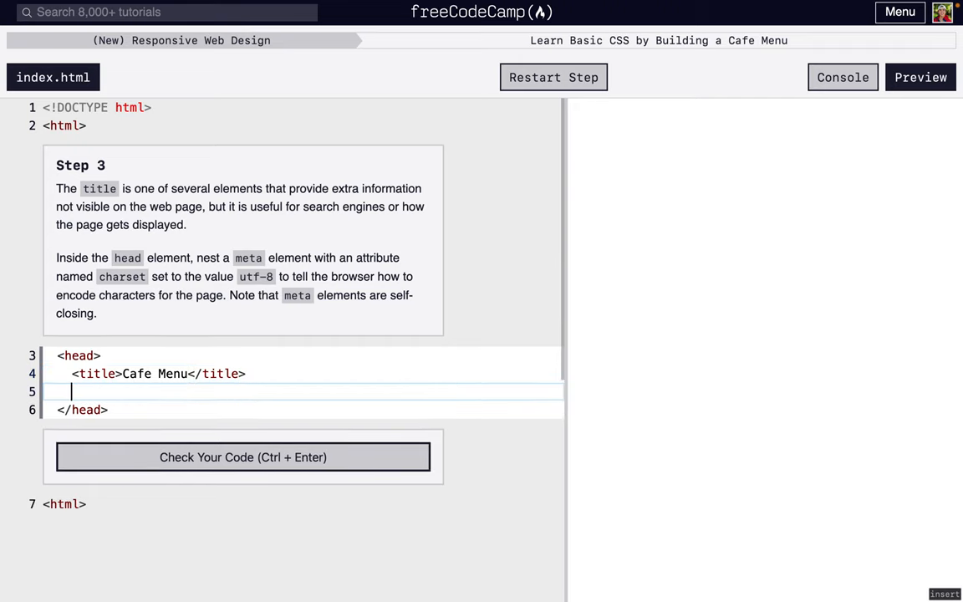
type("<")
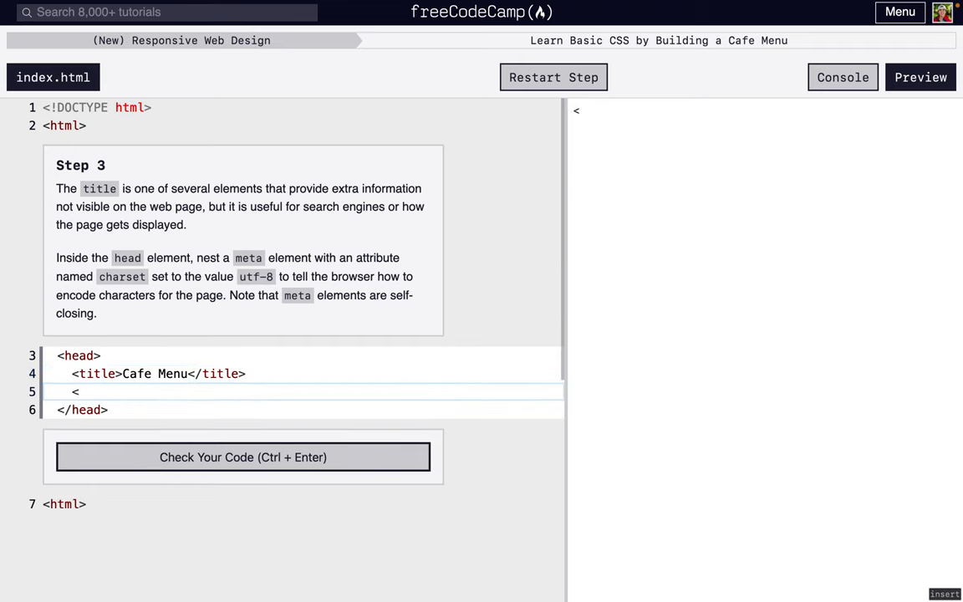
type("meta")
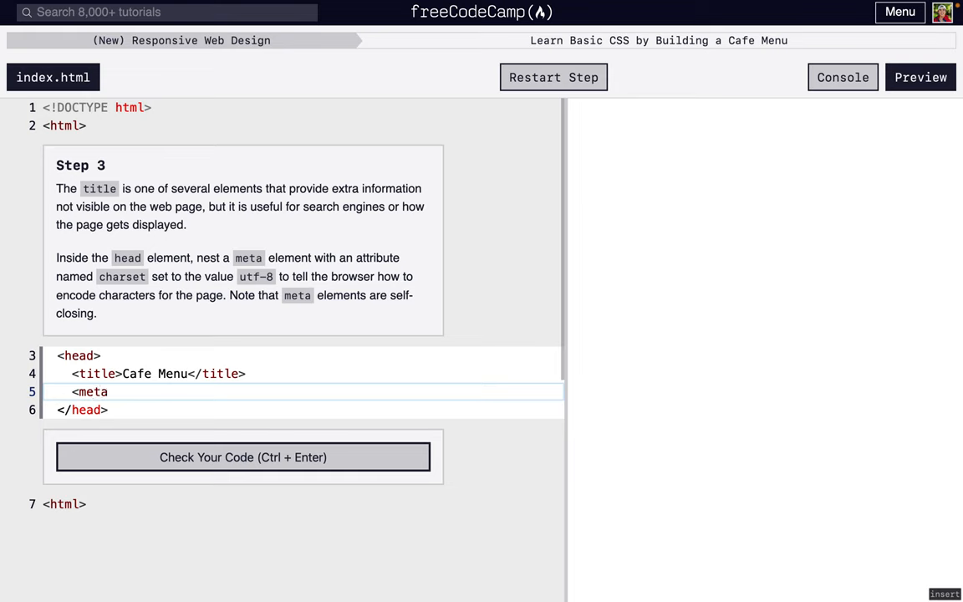
type("chatset")
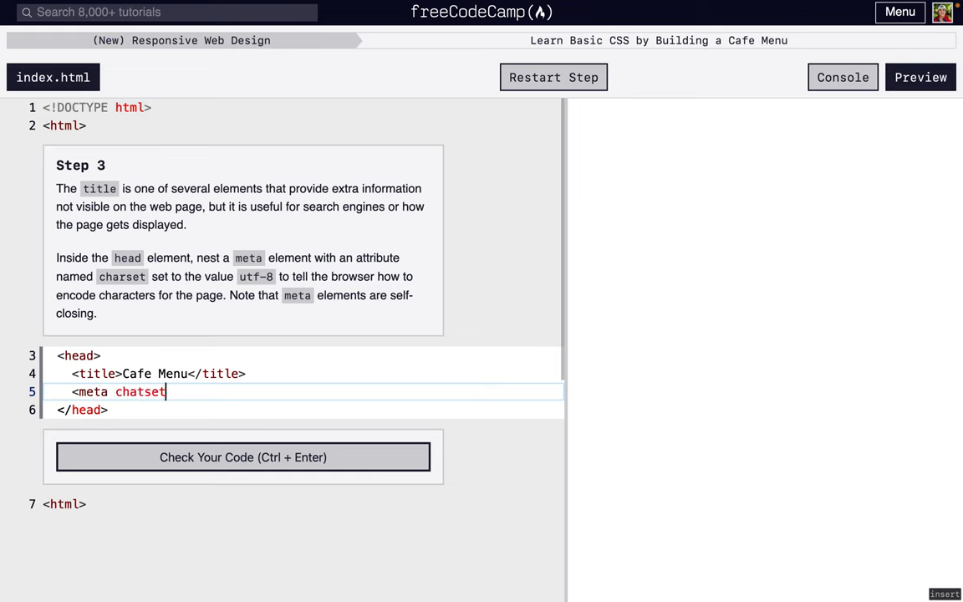
key("Backspace")
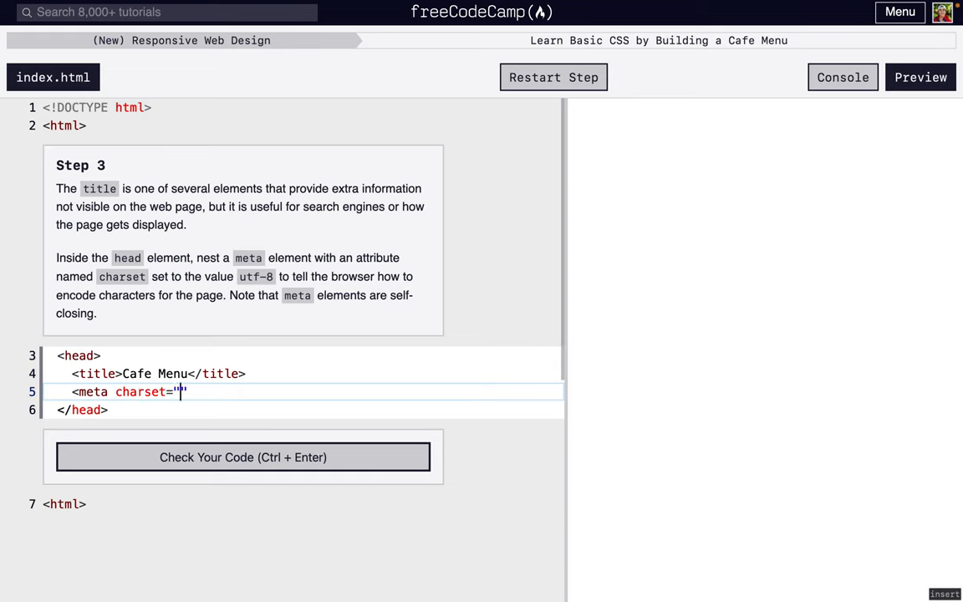
type("utf-8\"")
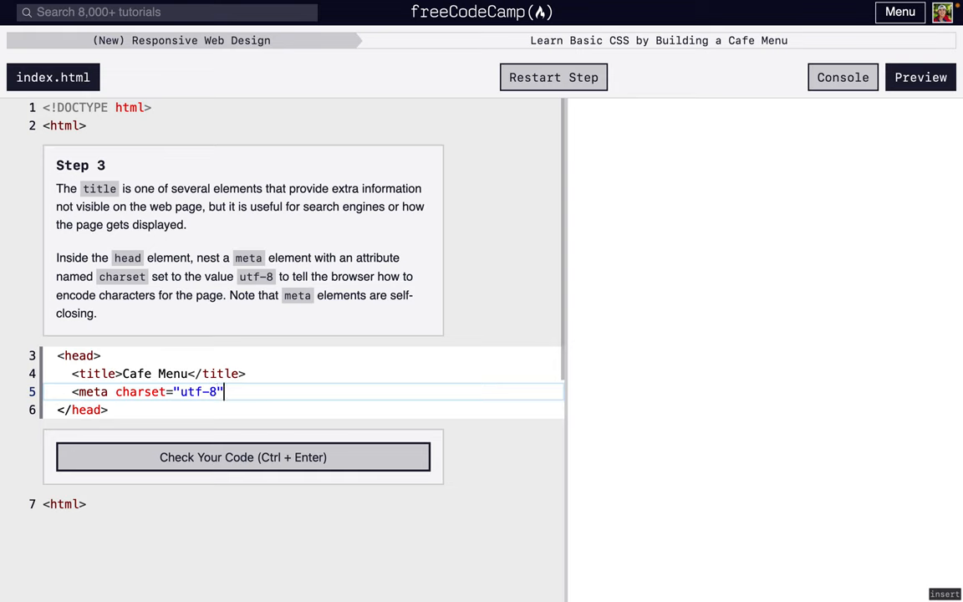
type(">")
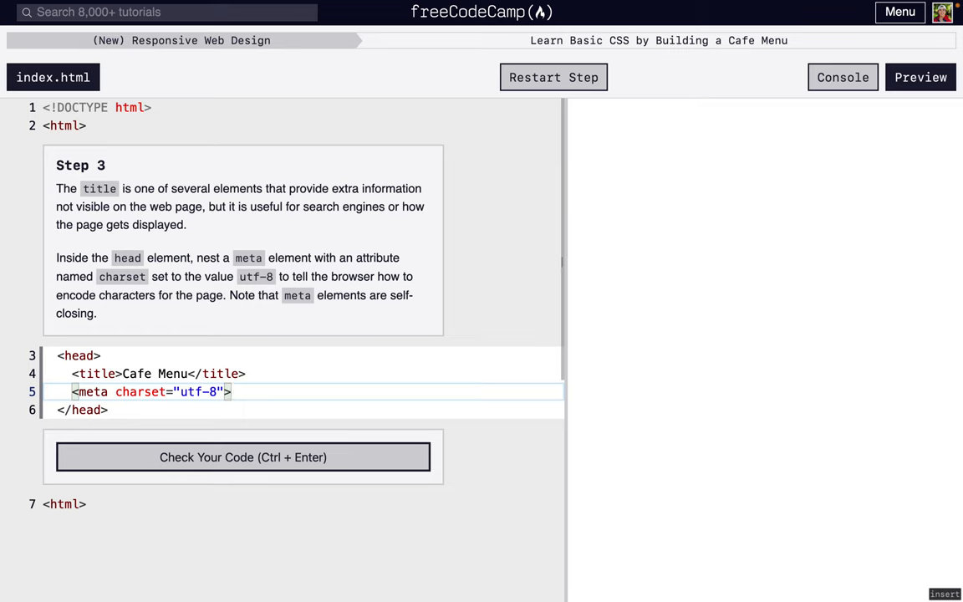
left_click(243, 456)
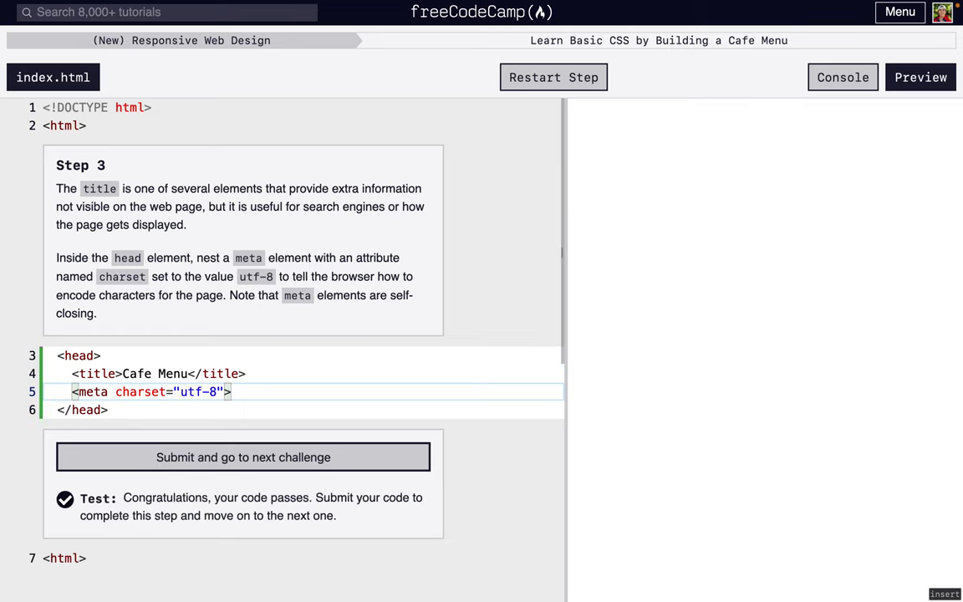
key("Escape")
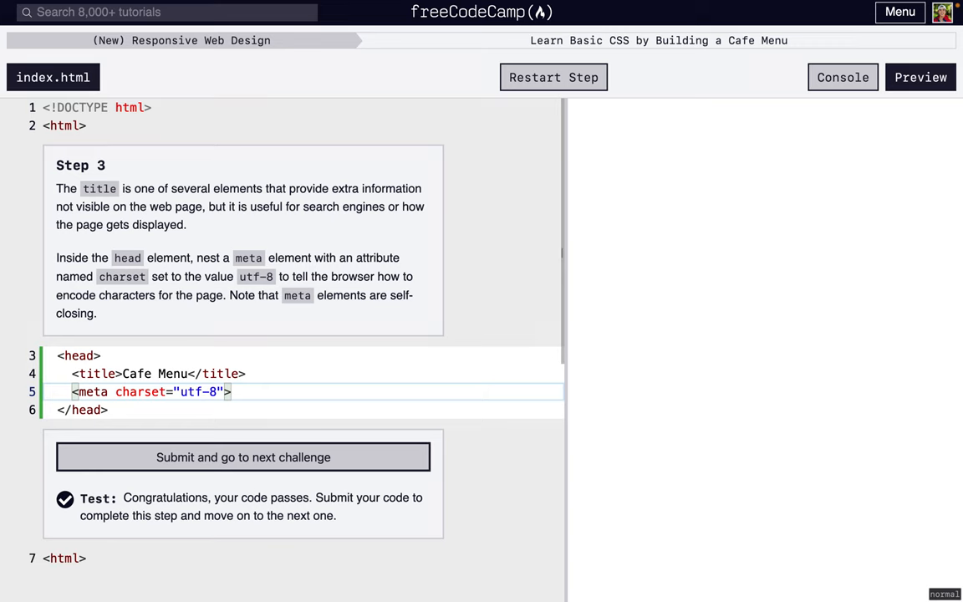
Add an opening and closing body element on a new line after </head>.
left_click(242, 456)
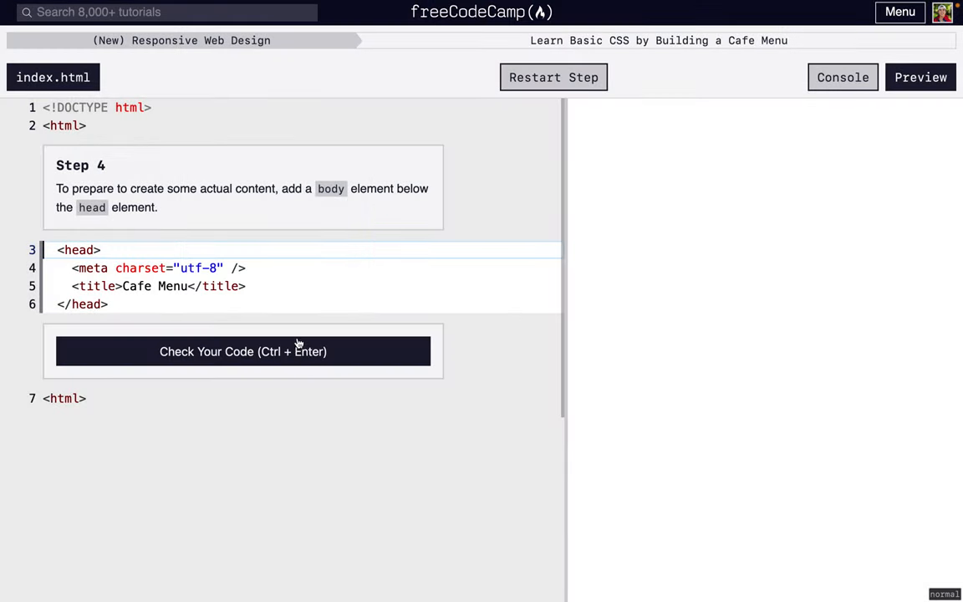
left_click(255, 304)
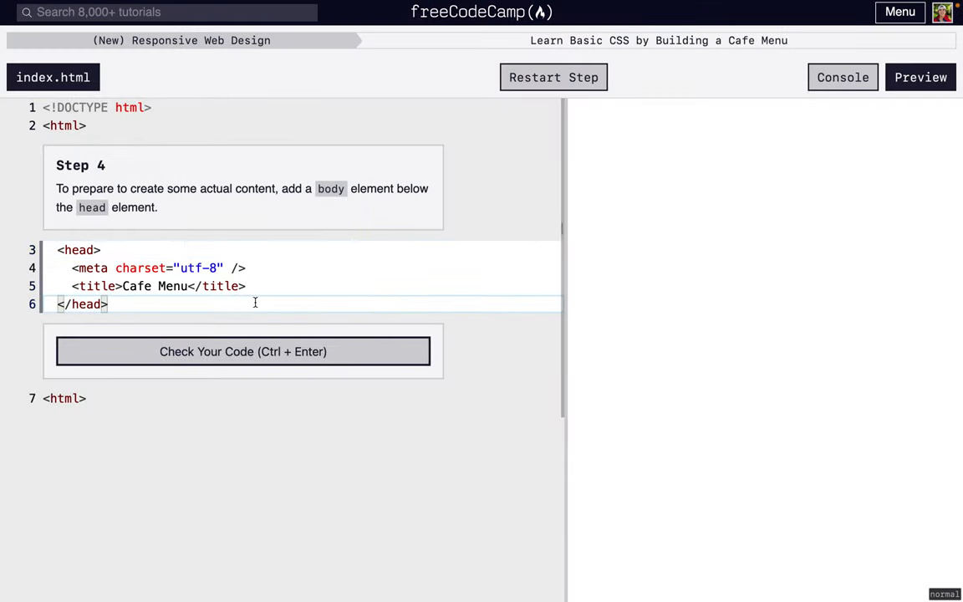
type("<body>")
type("</b")
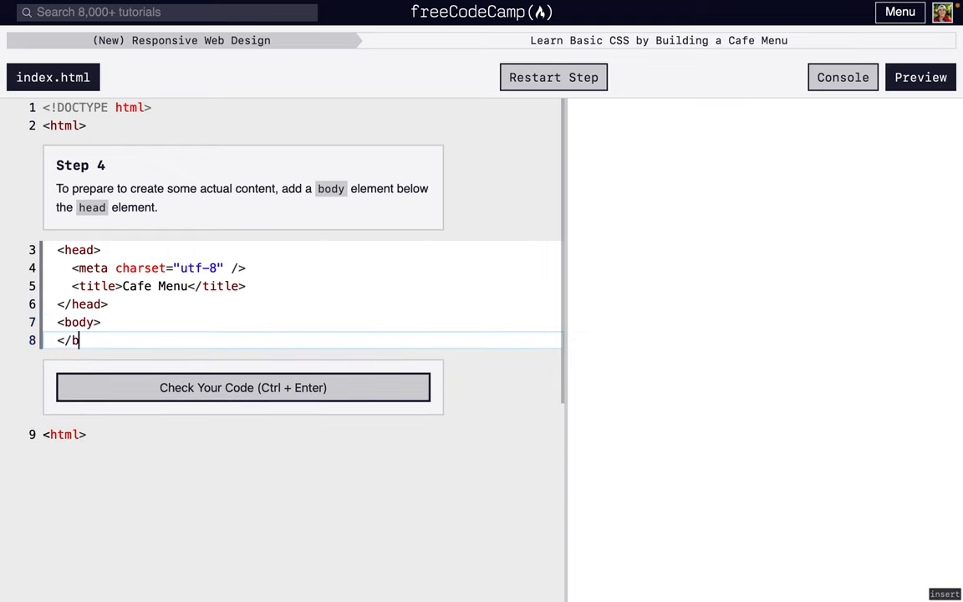
type("ody>")
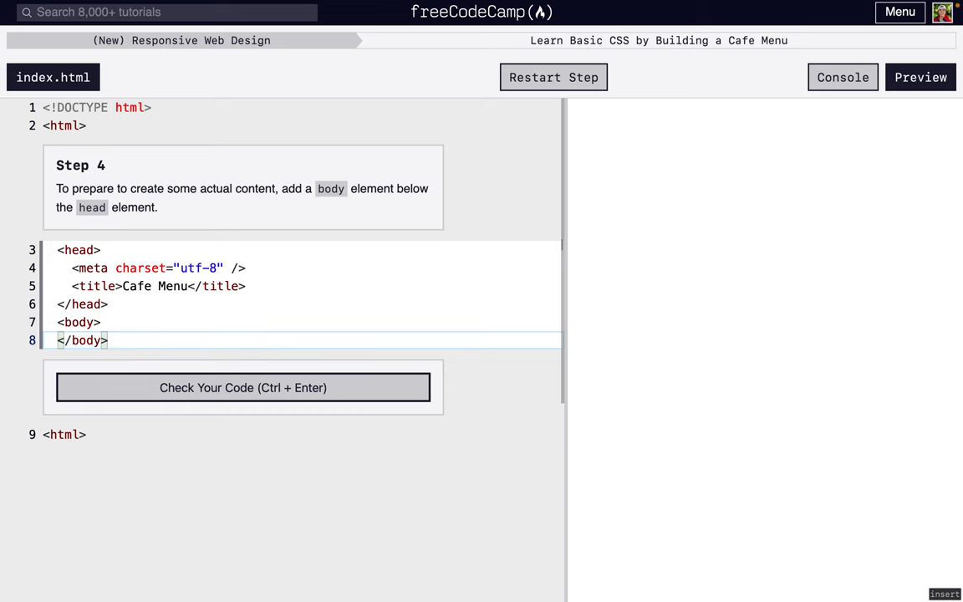
Add an <h1> reading CAMPER CAFE on a new line inside body.
left_click(242, 387)
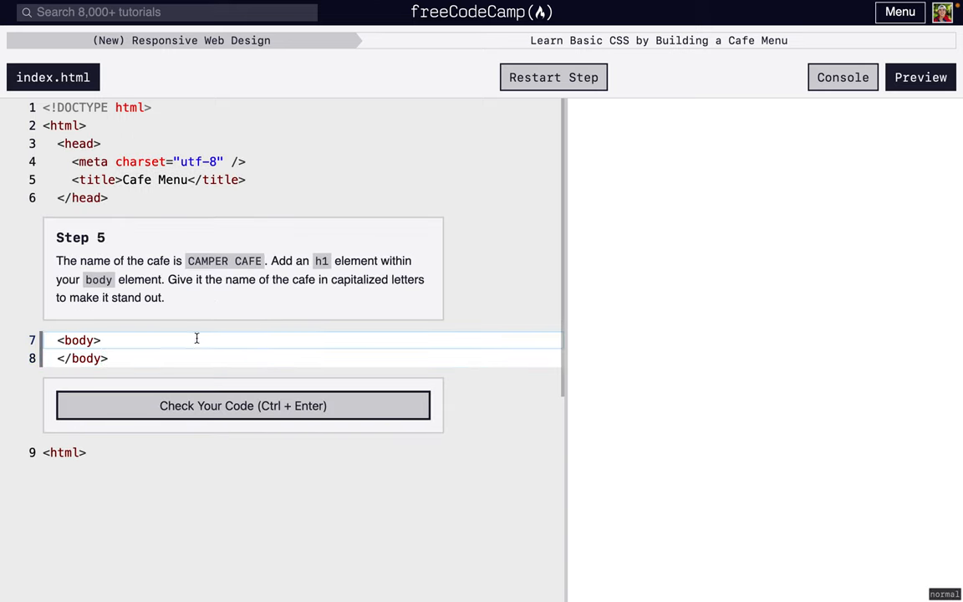
key("Return")
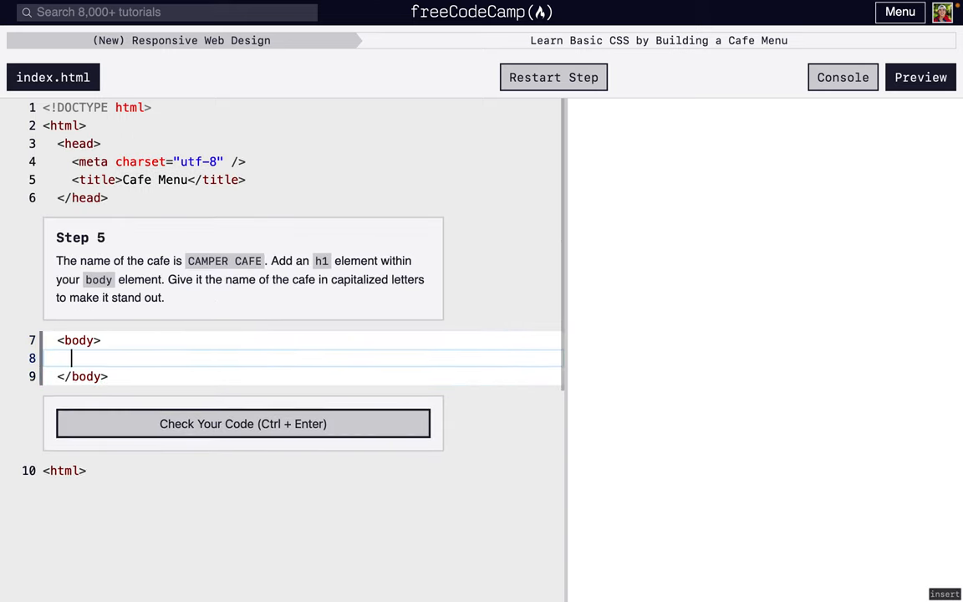
type("<h1></h1>")
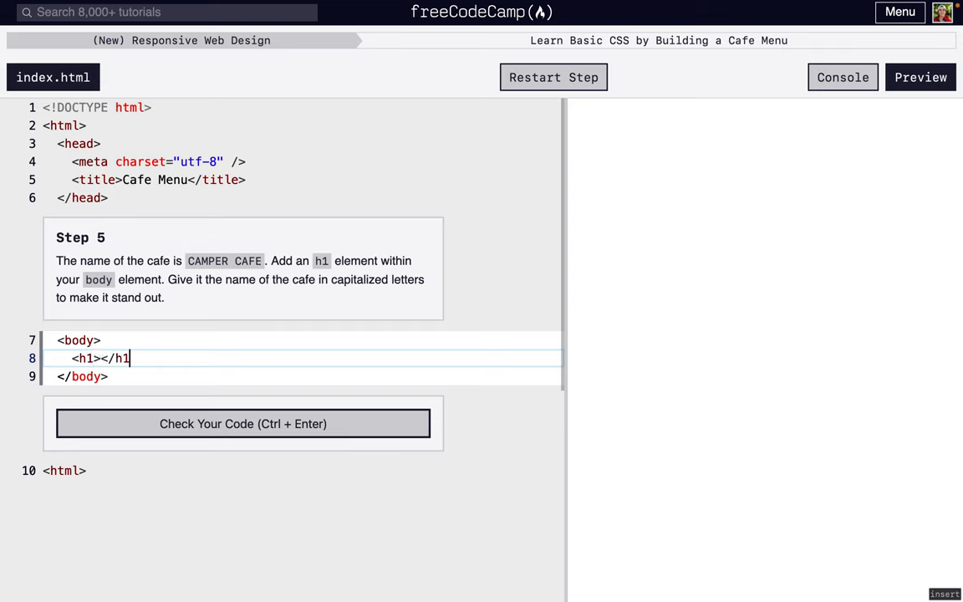
type("C")
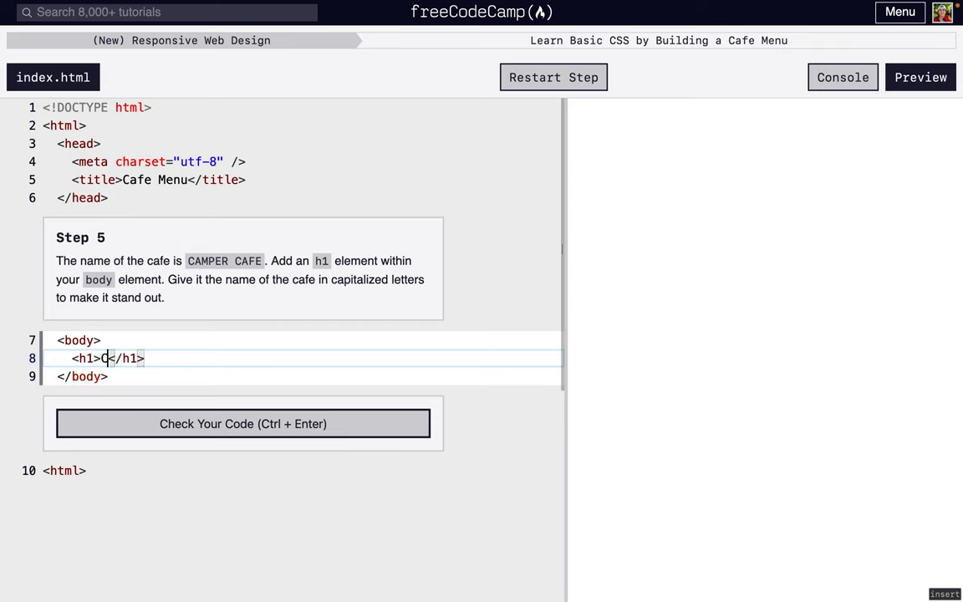
type("CAMER CAFE")
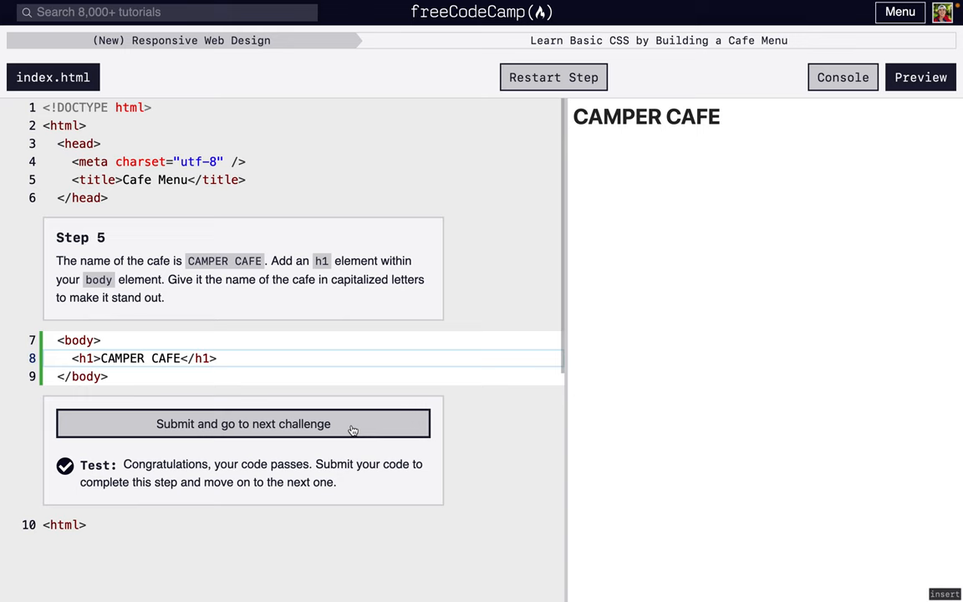
Add a <p> reading 'Est. 2020' below the CAMPER CAFE heading.
left_click(242, 423)
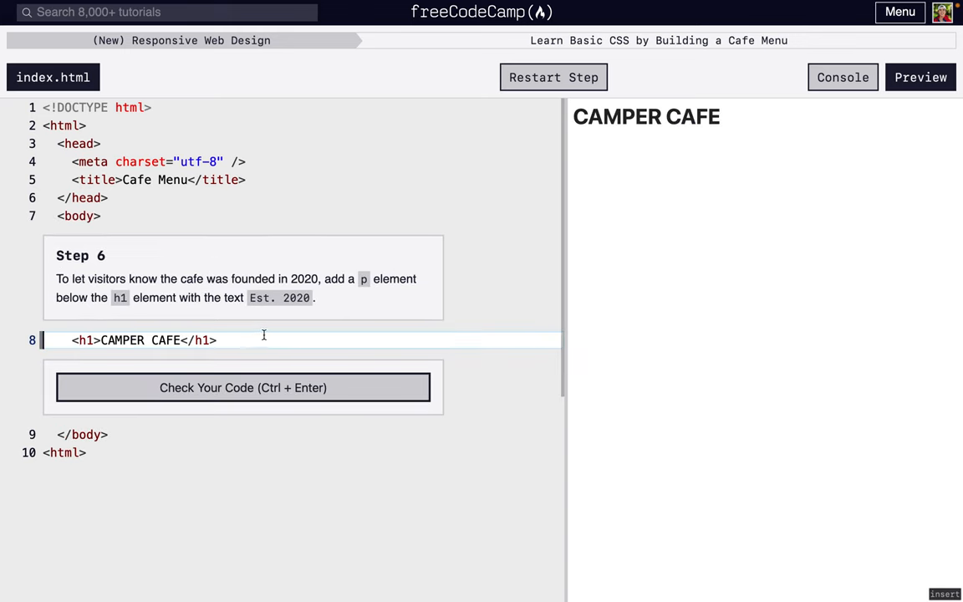
type("<p></p>")
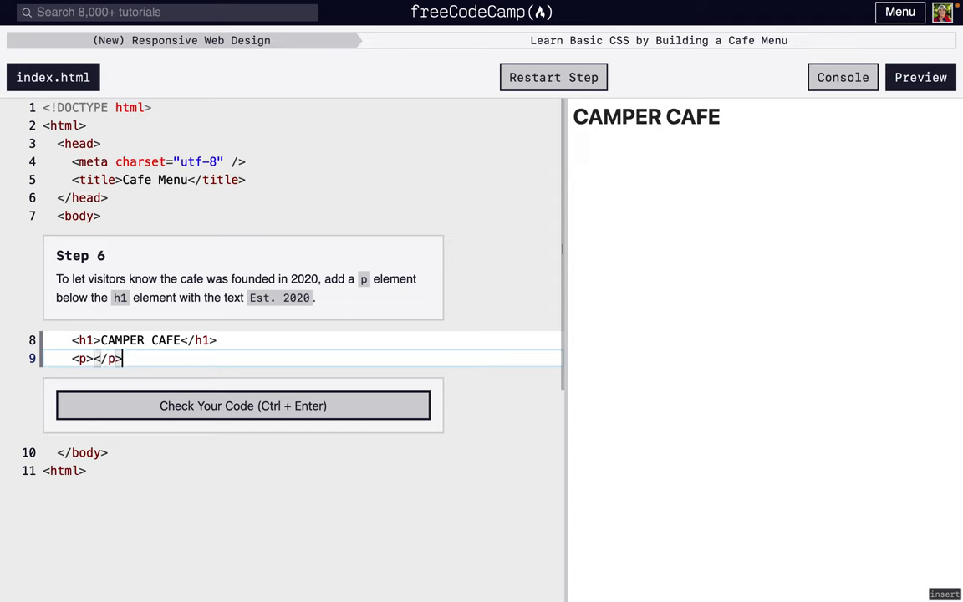
type("Est")
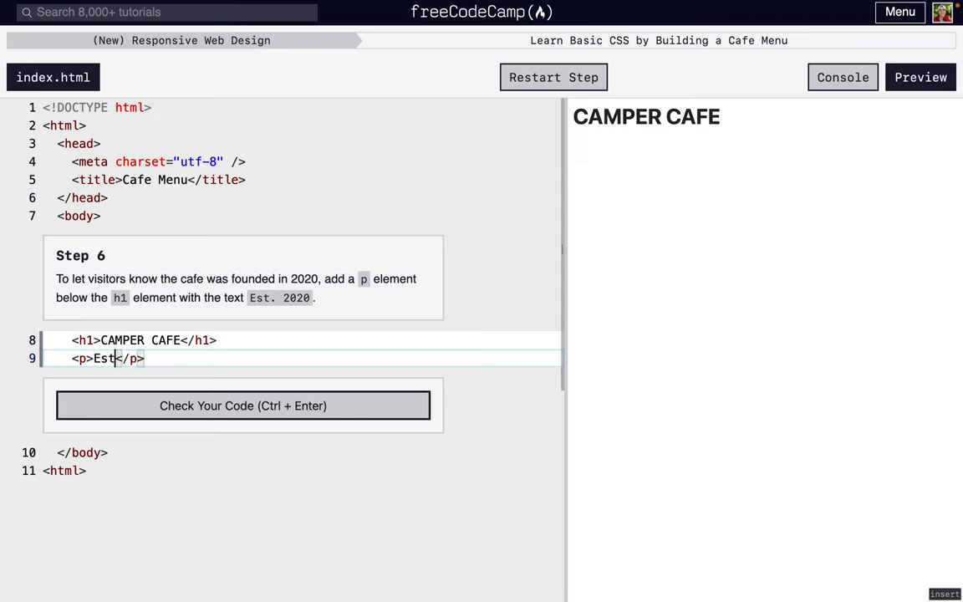
type(". 2020")
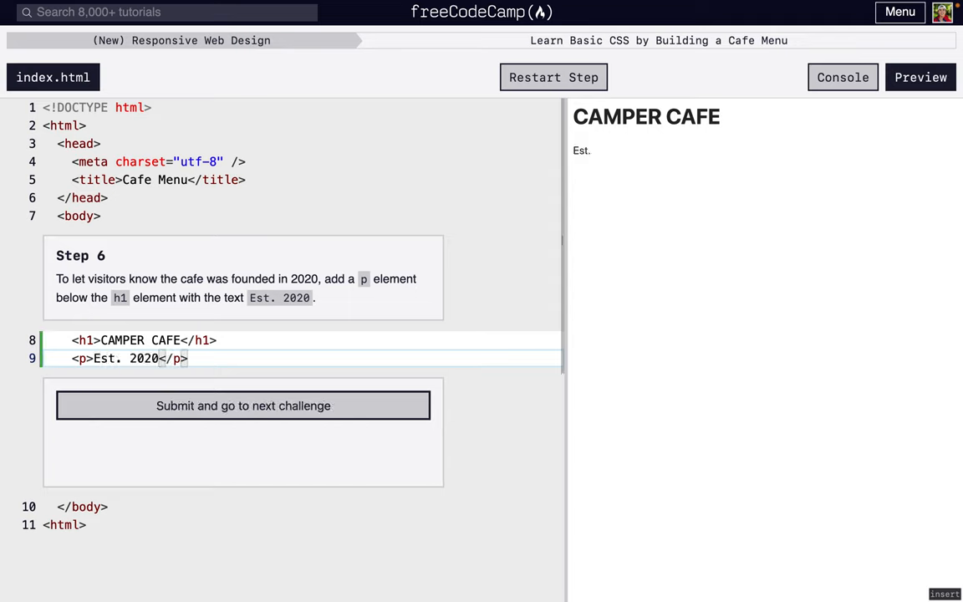
Submit Step 6, surround the h1 and Est. 2020 paragraph with <header> tags, and check.
left_click(243, 405)
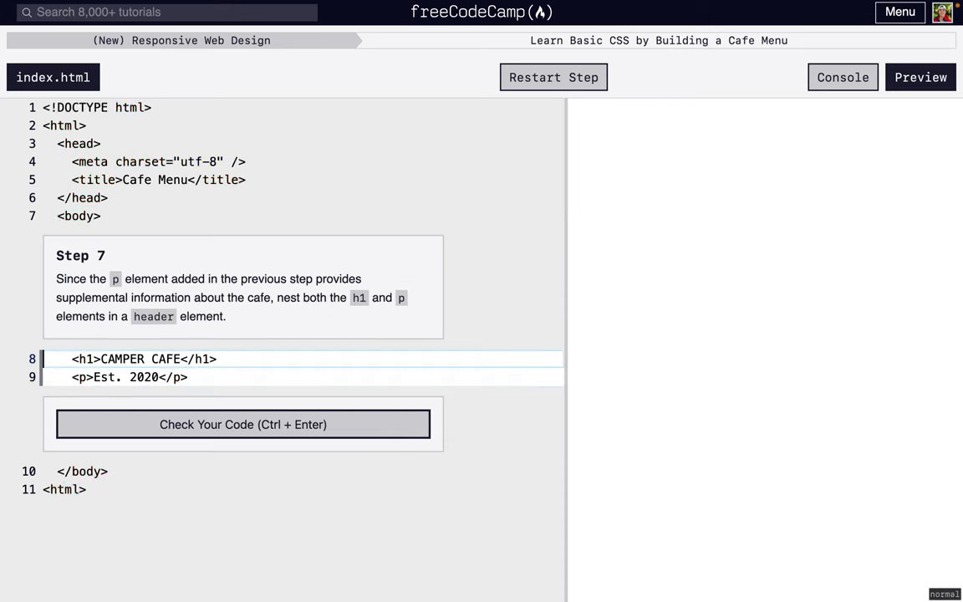
left_click(920, 77)
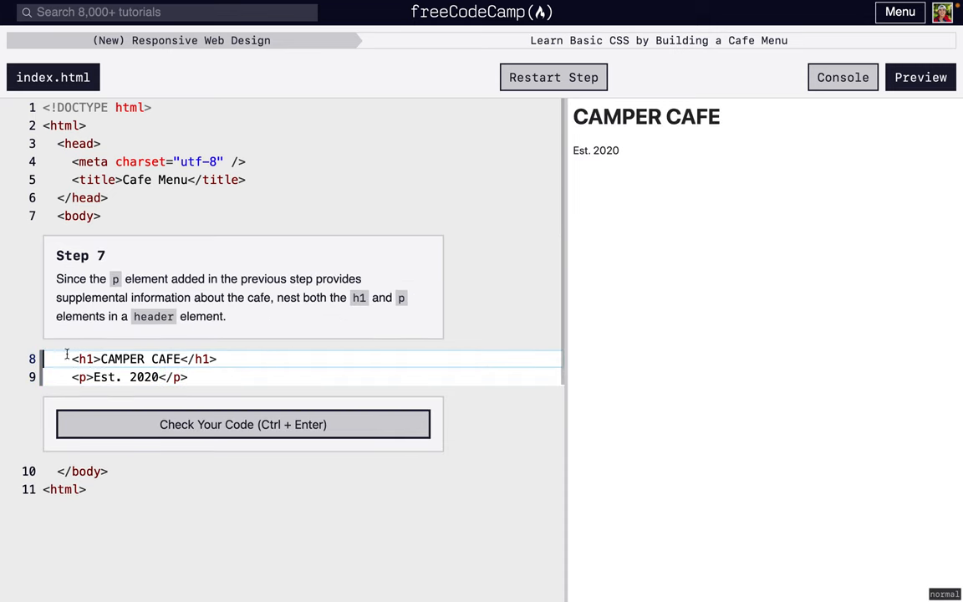
key("Enter")
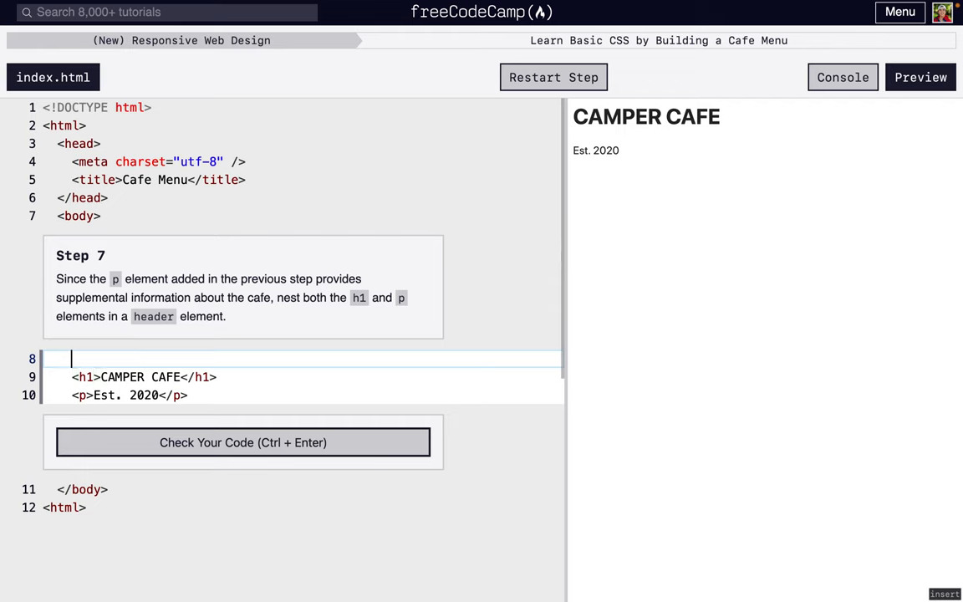
type("<header>")
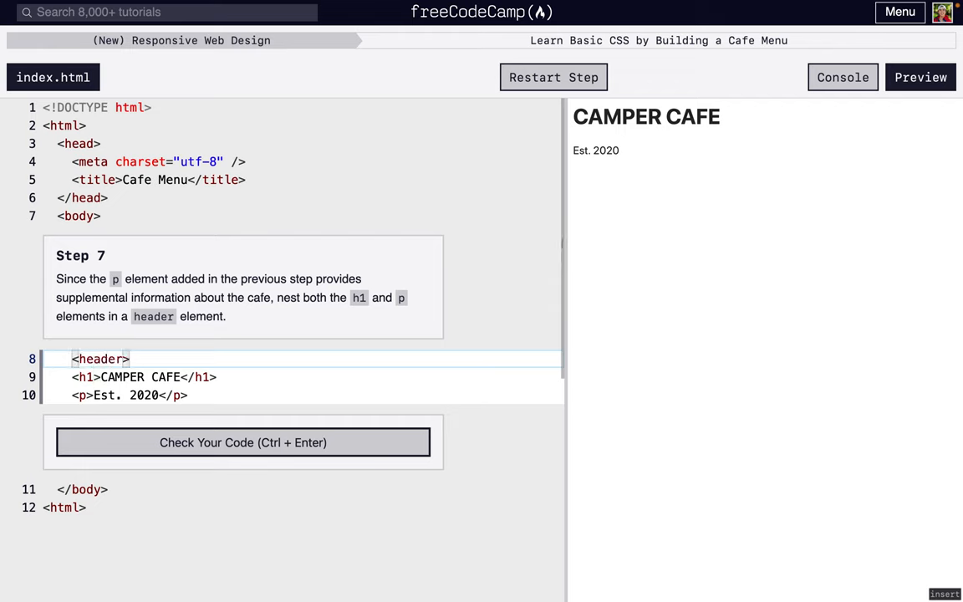
type("<")
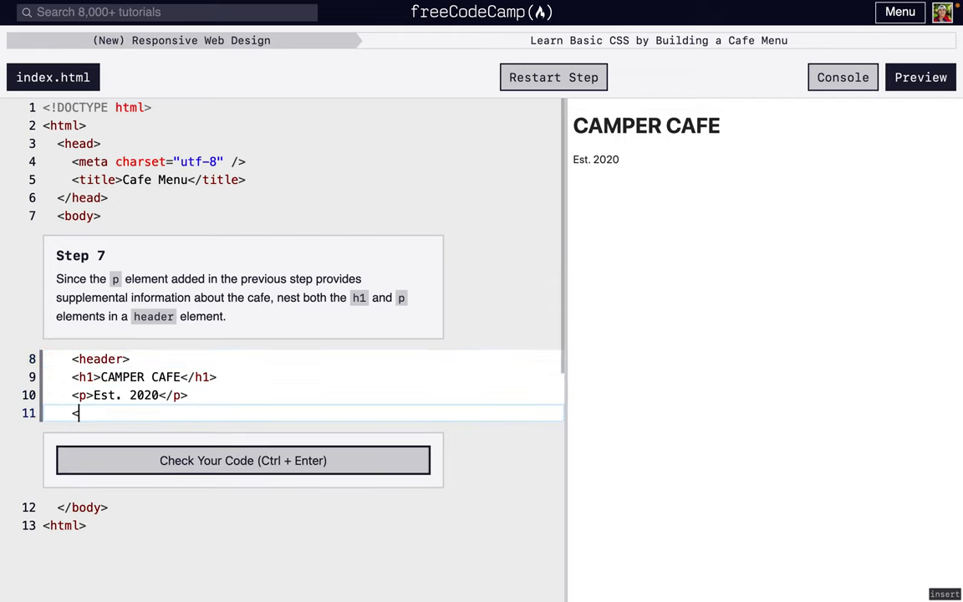
type("/header>")
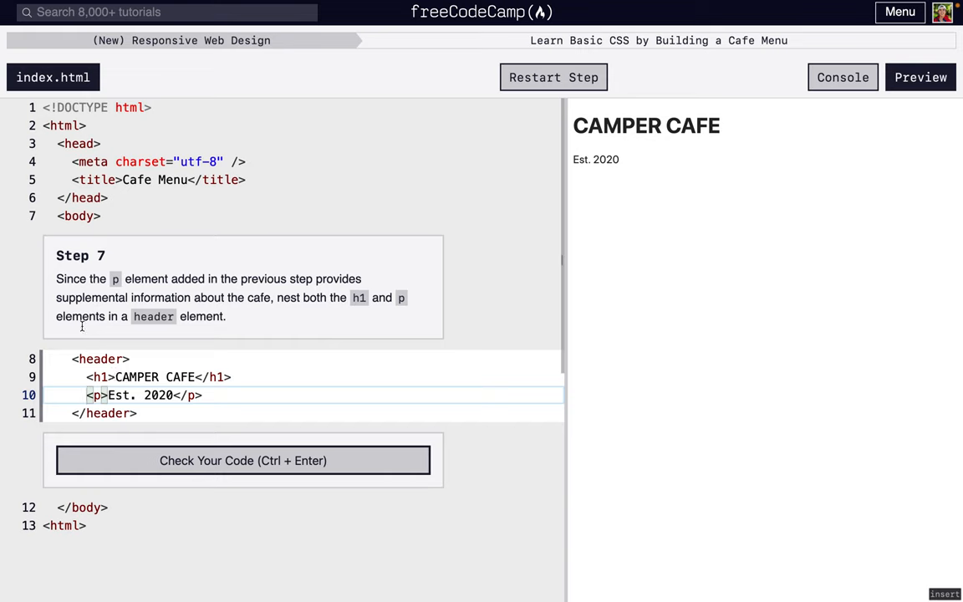
mouse_move(82, 231)
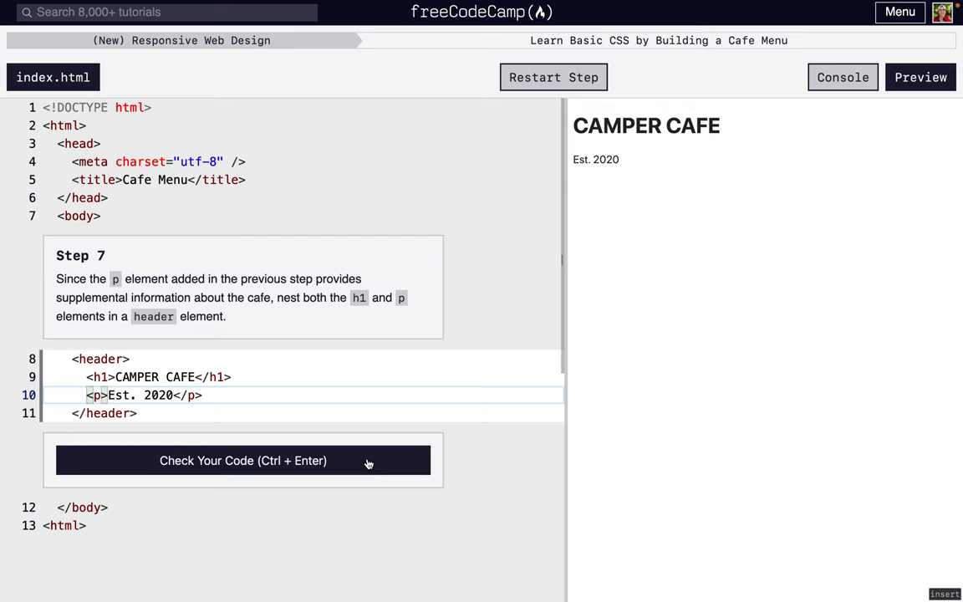
left_click(243, 459)
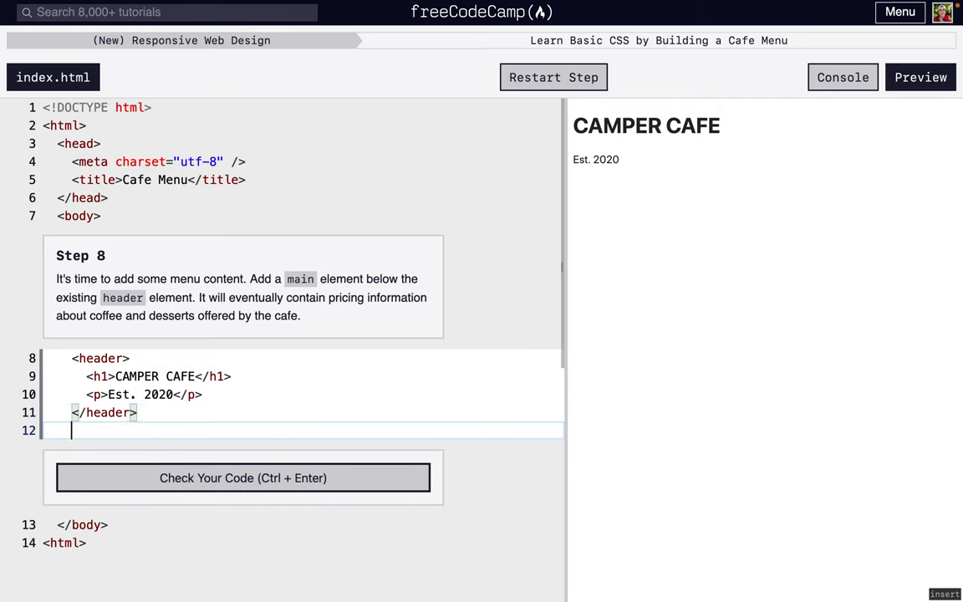
Add an empty <main></main> element below the header, pass the check, and submit Step 8.
type("<main>")
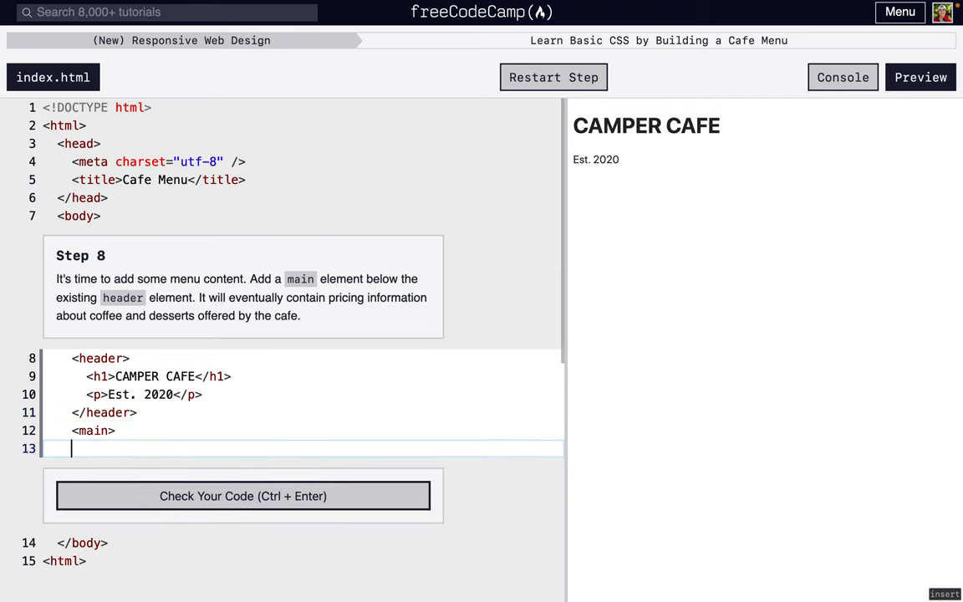
type("</main>")
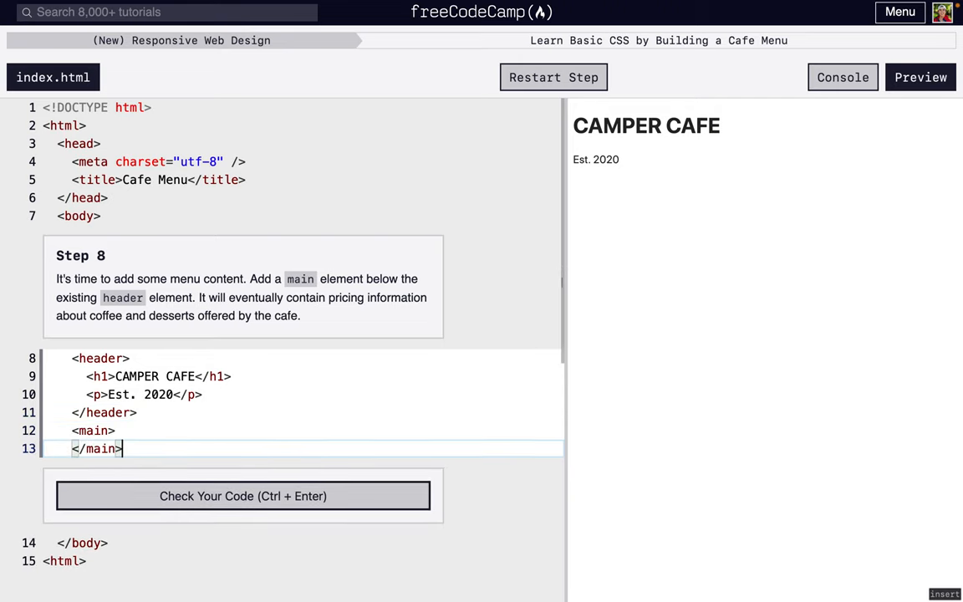
left_click(243, 495)
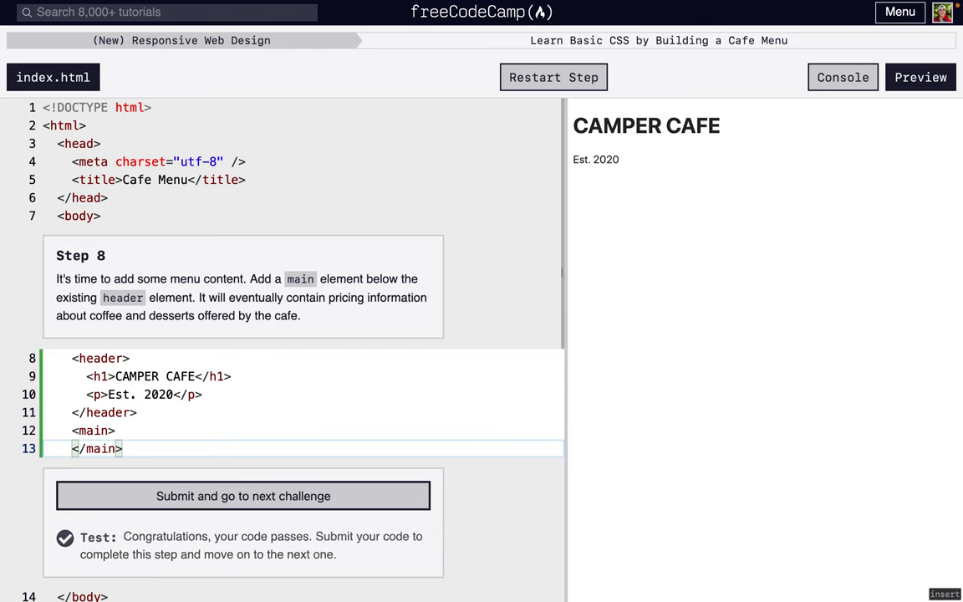
left_click(242, 496)
type("<se")
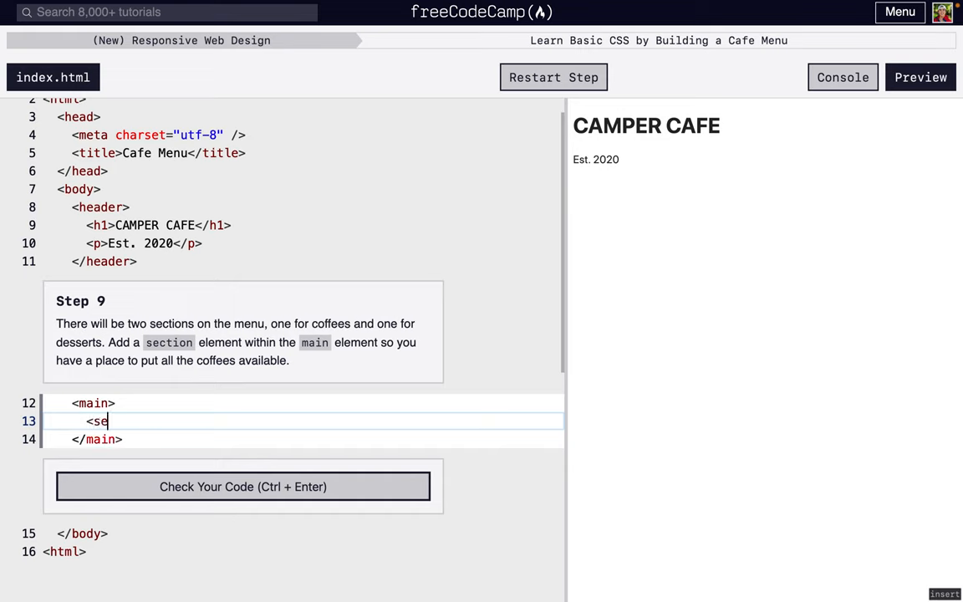
Type opening and closing section tags inside main for Step 9.
type("ction>")
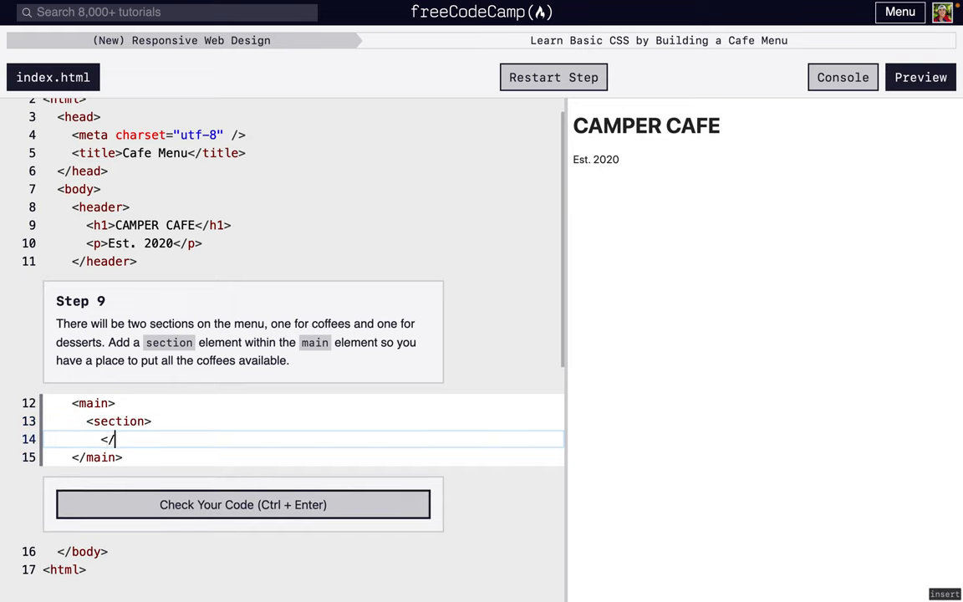
type("section>")
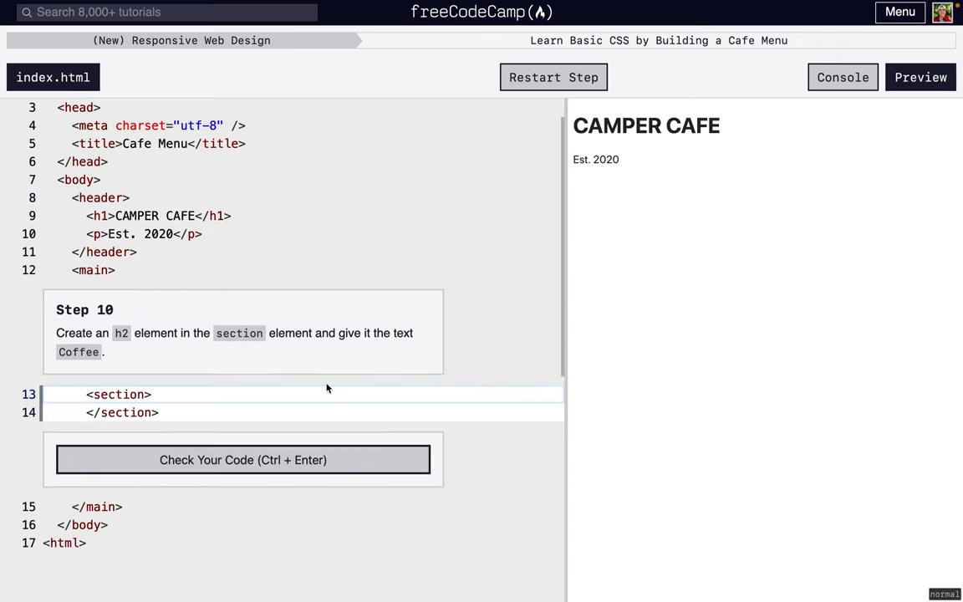
Write an h2 reading 'Coffee' inside the section and check the code.
type("<h2></h2>")
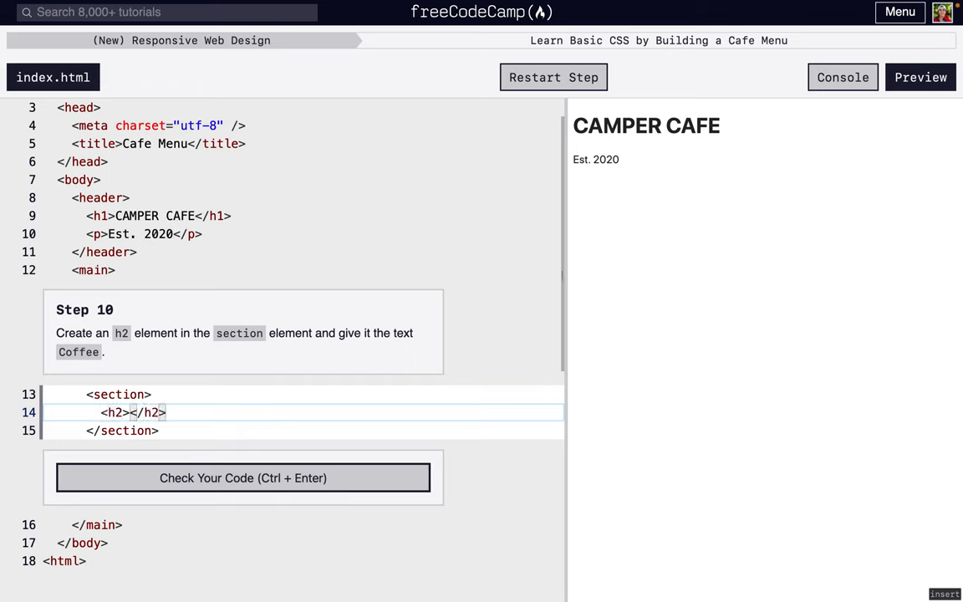
type("C")
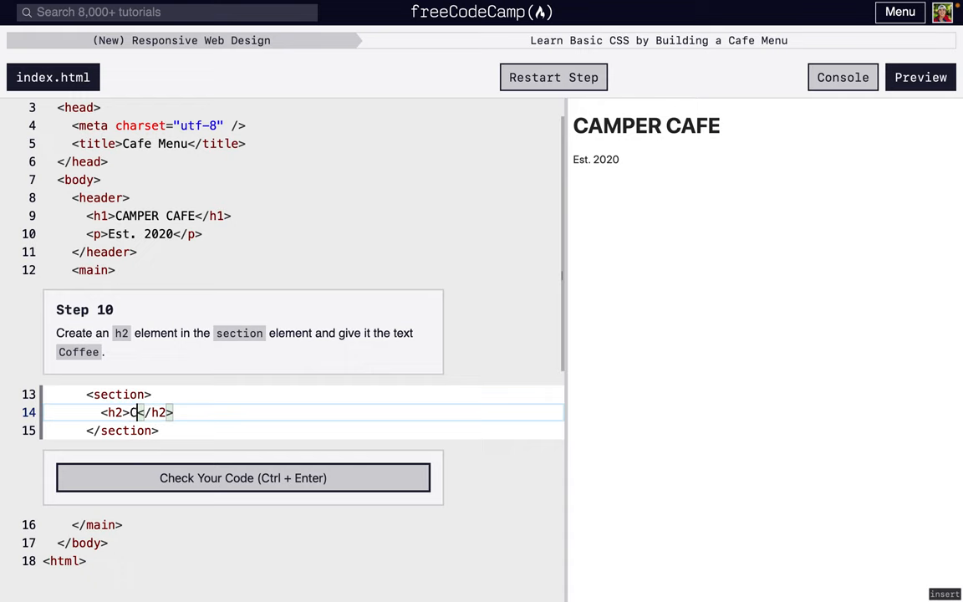
type("offee")
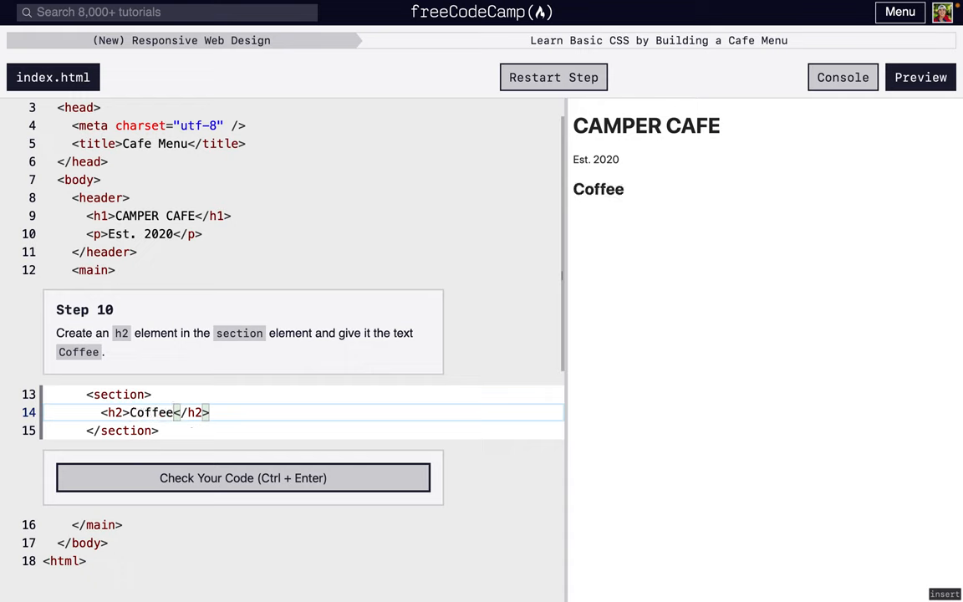
left_click(242, 477)
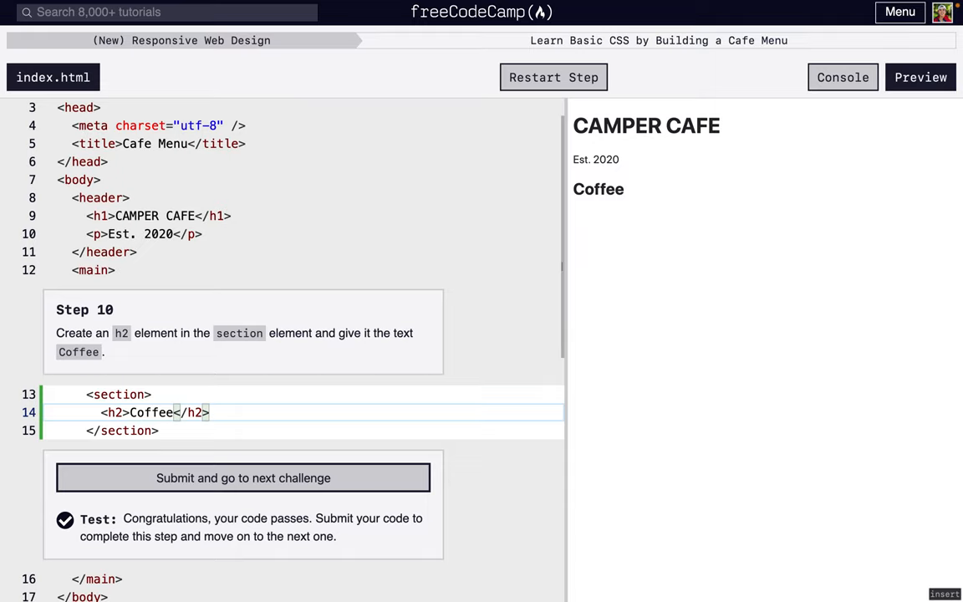